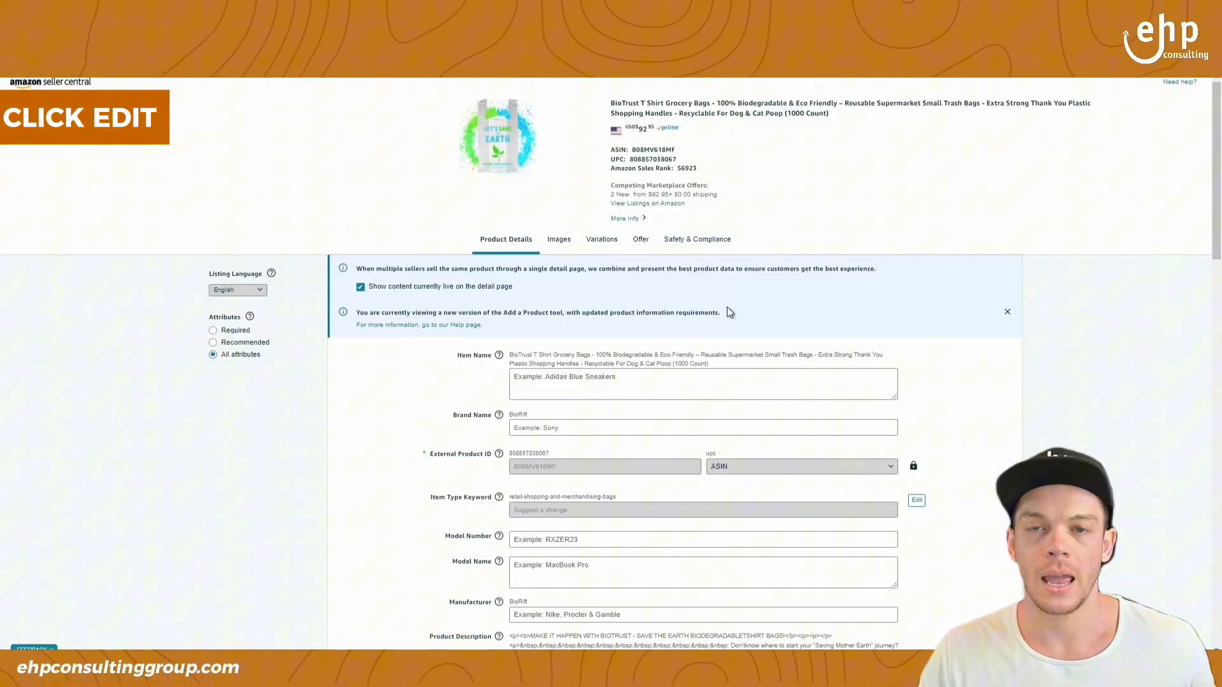
- Change the listing's Manufacturer from BioRift to Nike and review the 8541 conflict error
scroll("down", 3)
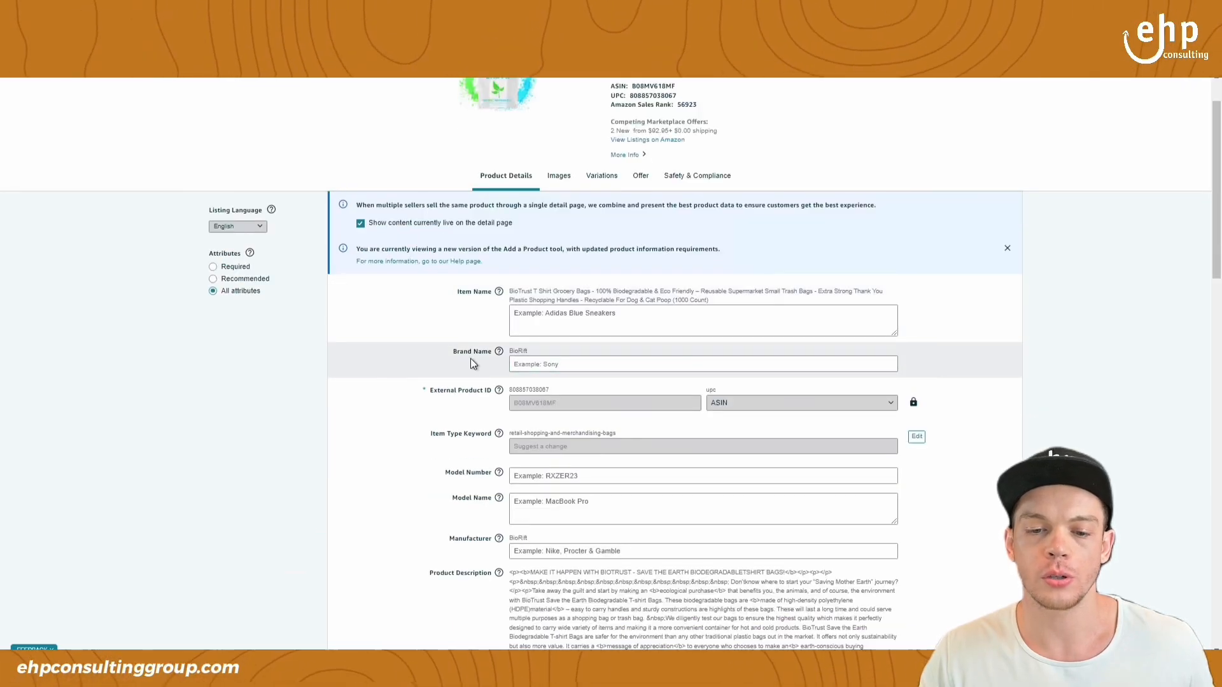
scroll("down", 3)
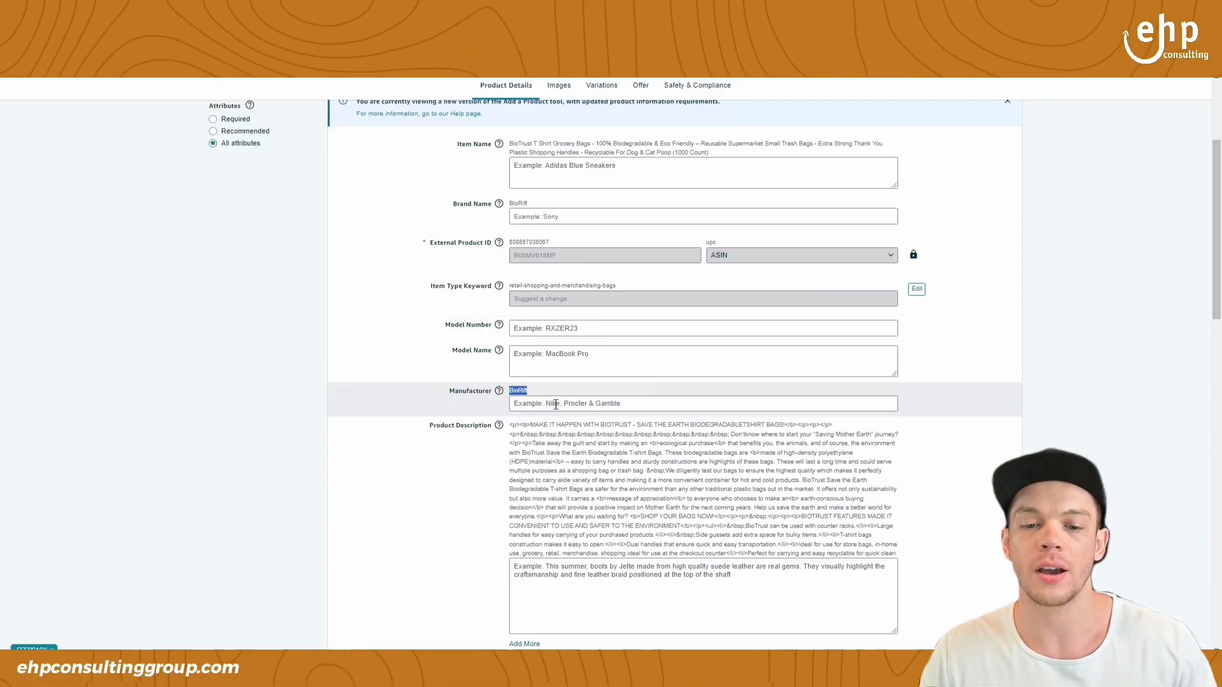
type("BioRift")
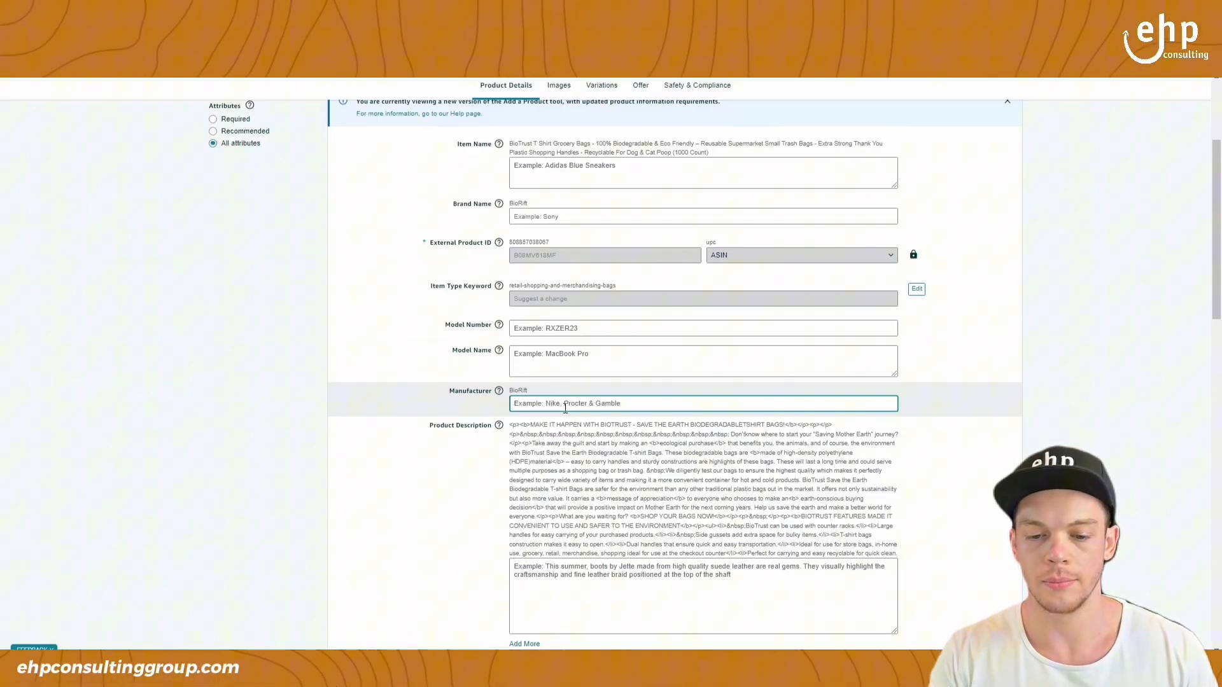
type("Nike")
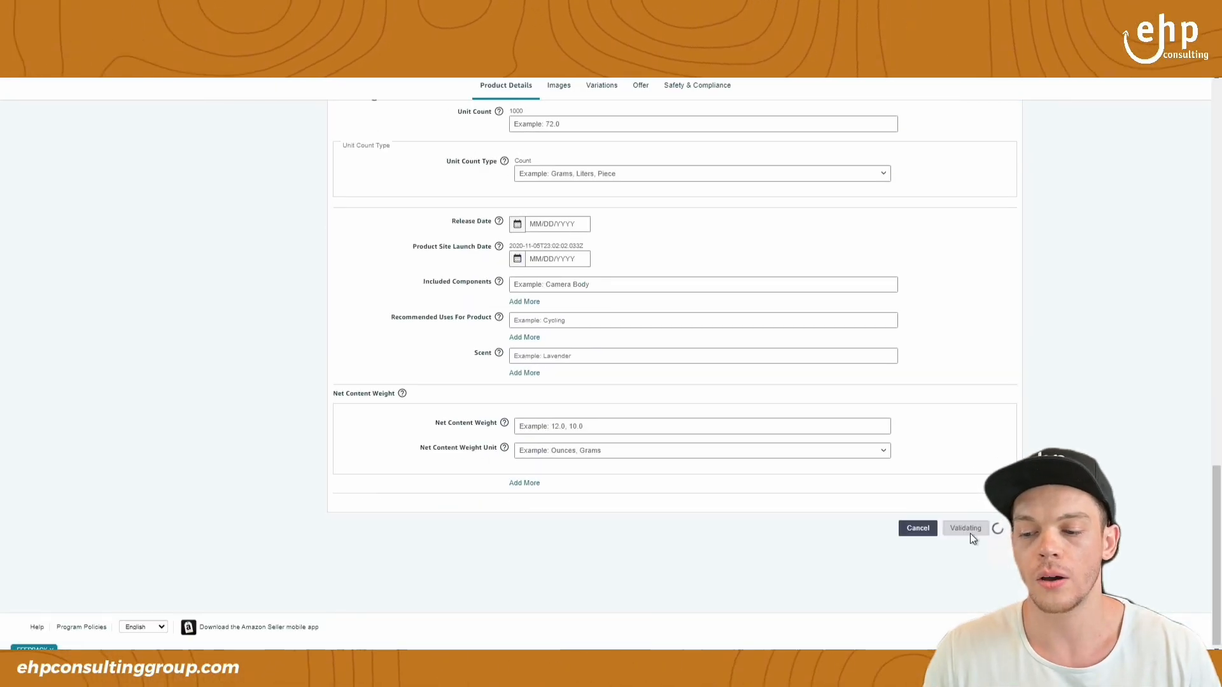
scroll("up", 3)
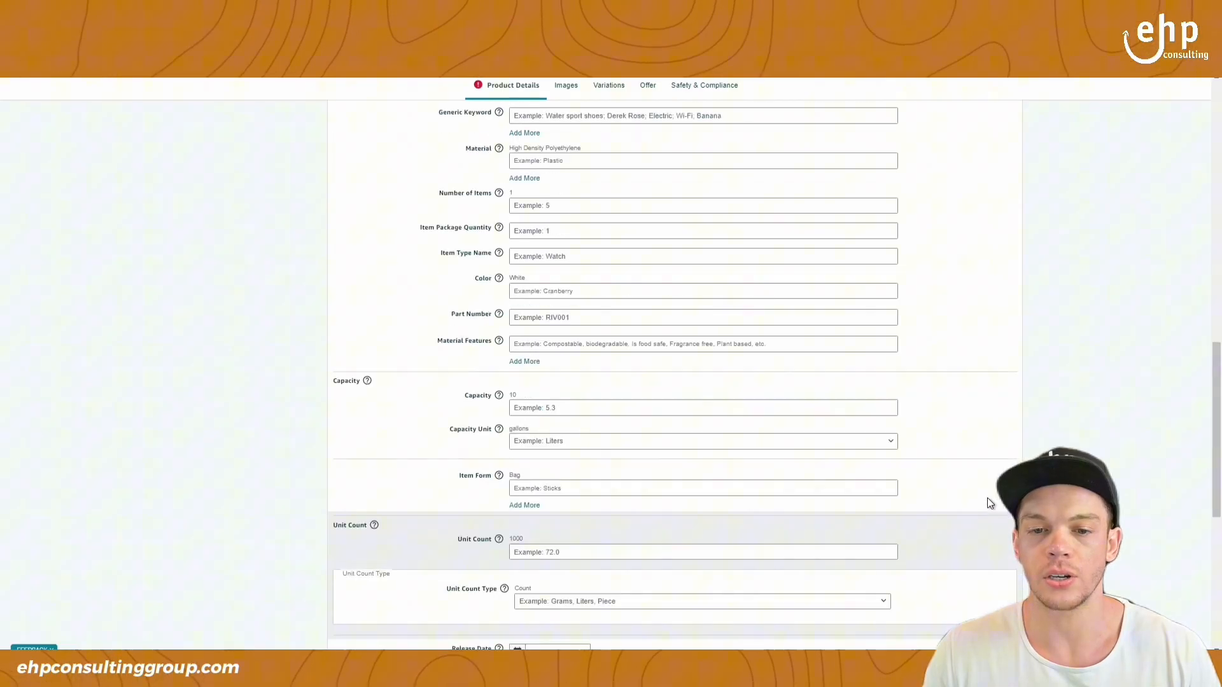
scroll("up", 3)
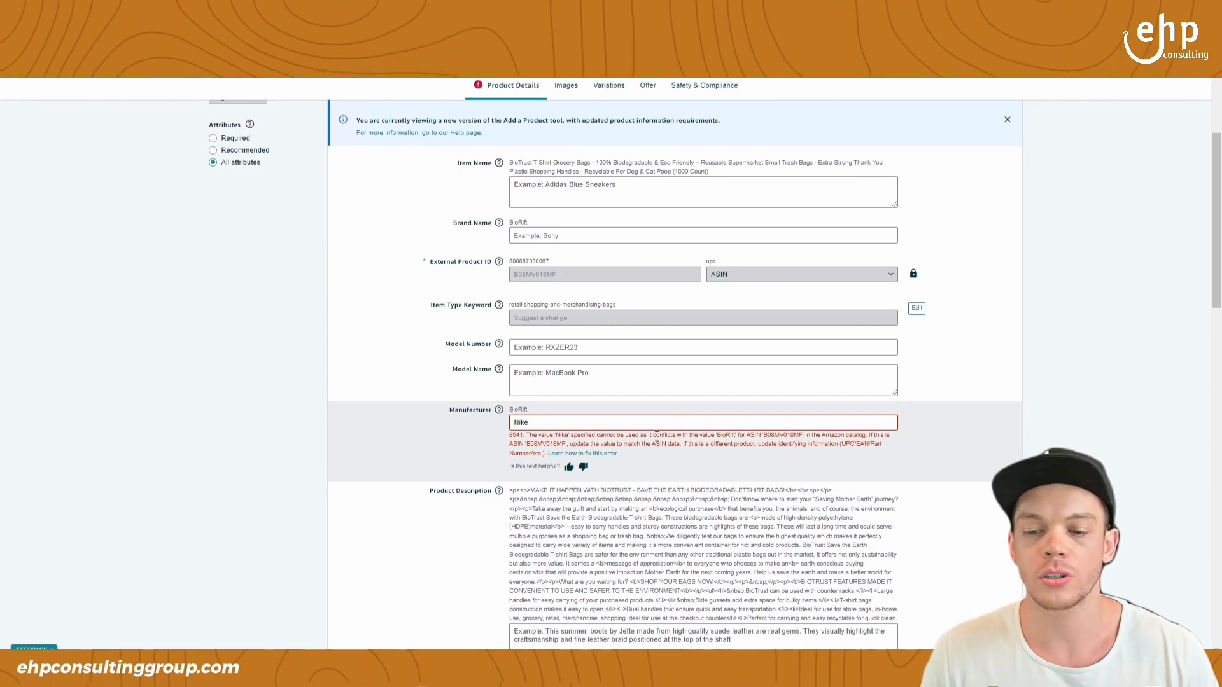
mouse_move(728, 434)
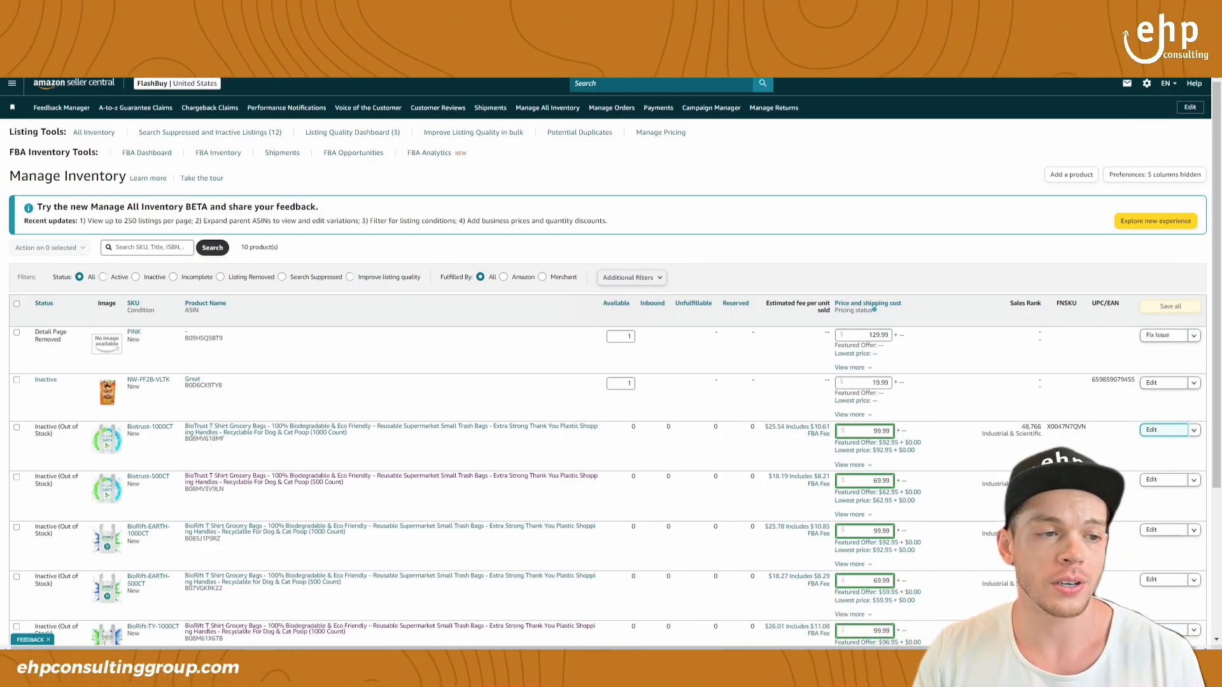
- Browse Reports in the menu, then open Account Info's registered services and Selling On Amazon
left_click(12, 83)
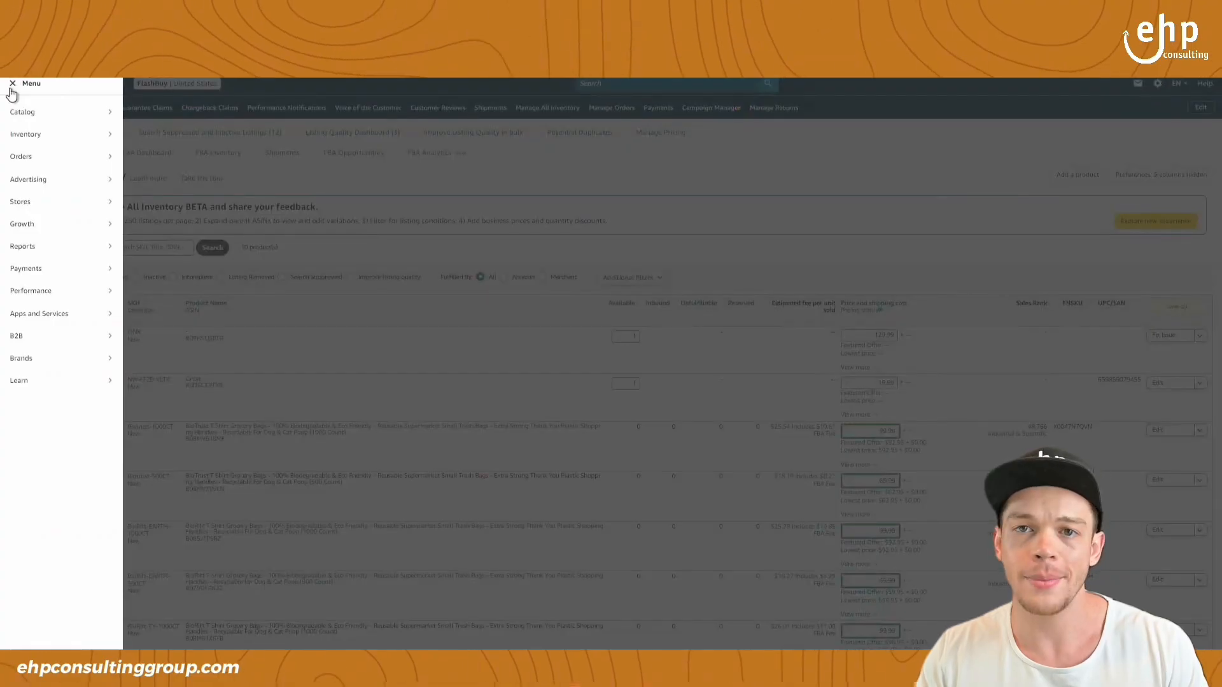
left_click(24, 247)
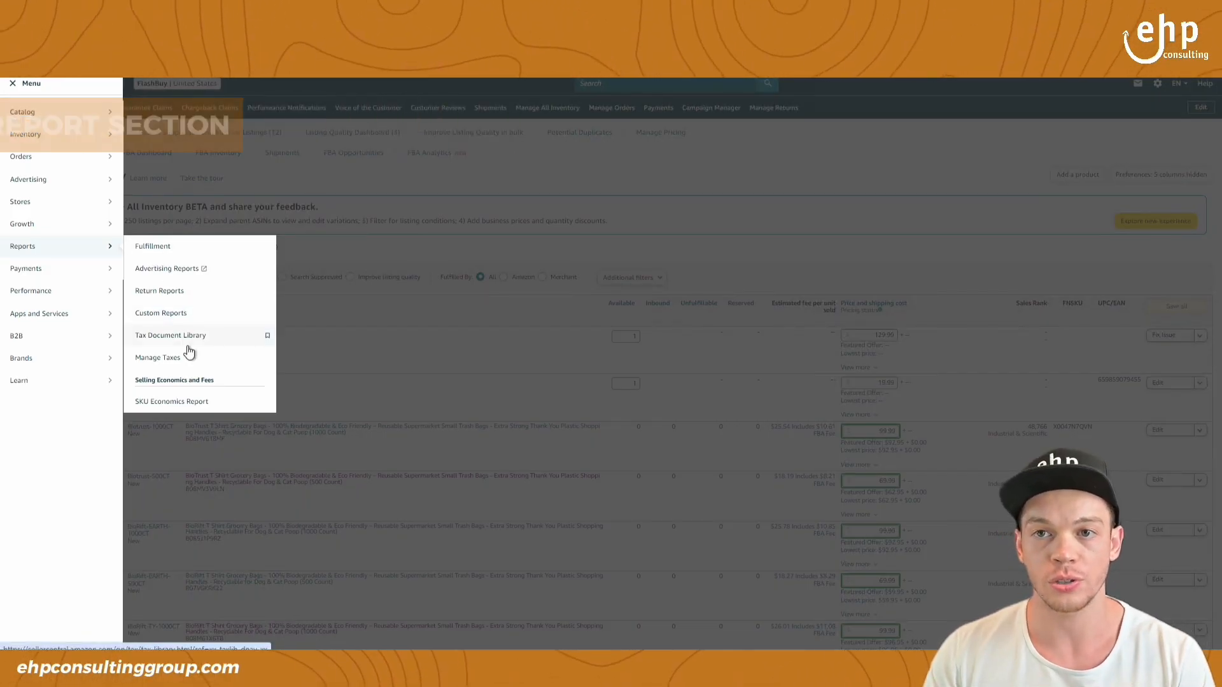
left_click(1146, 83)
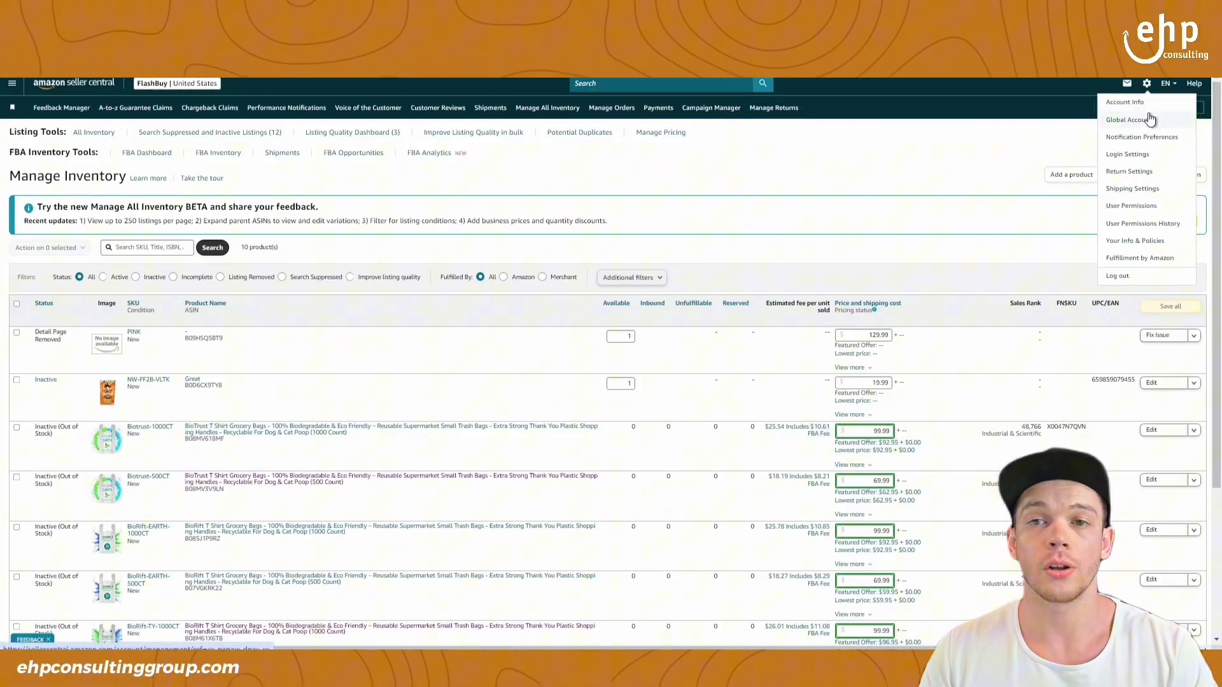
mouse_move(1123, 102)
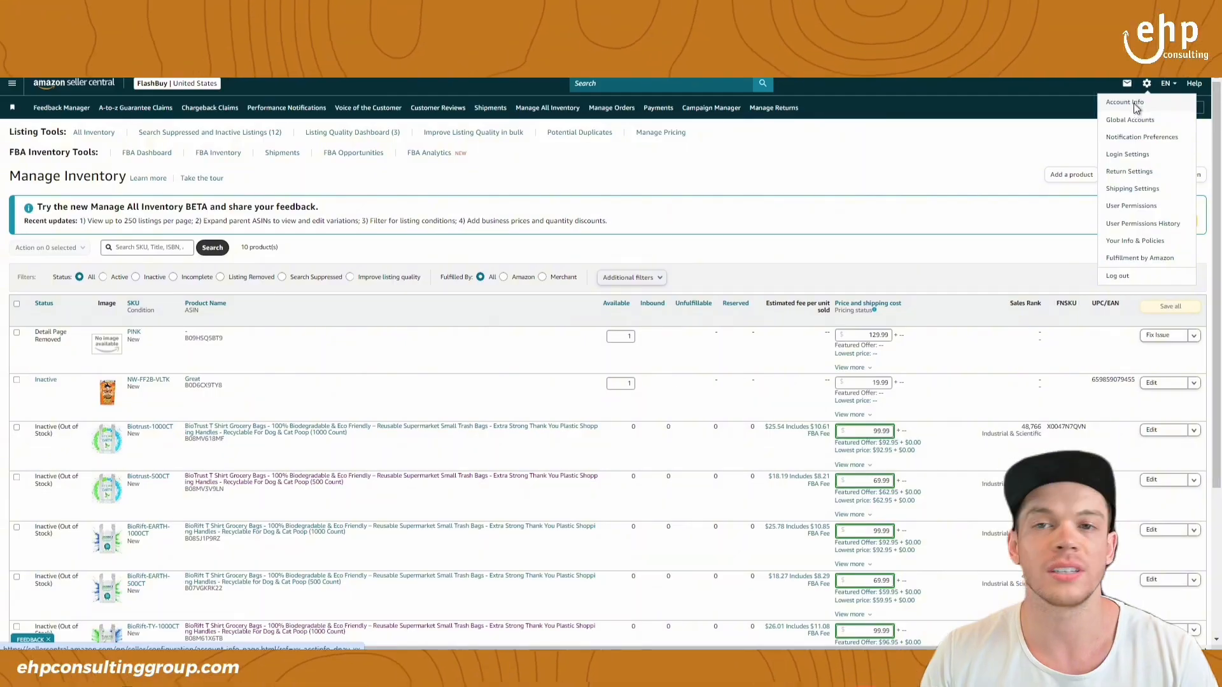
left_click(1122, 102)
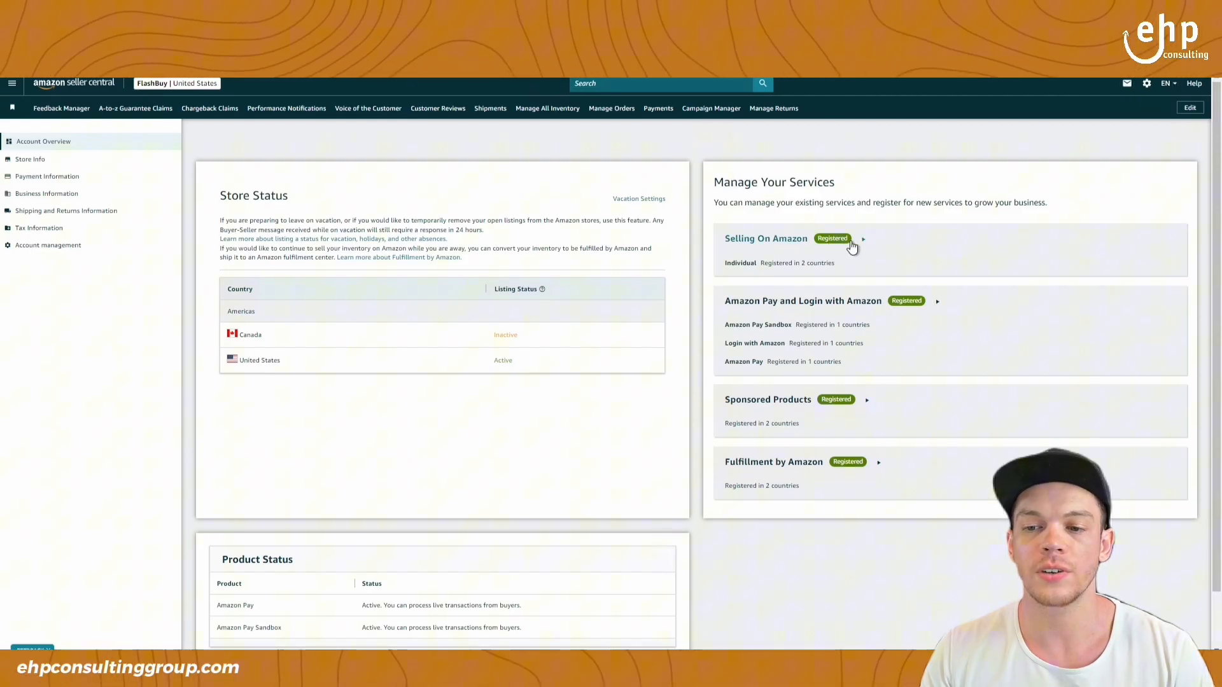
left_click(863, 239)
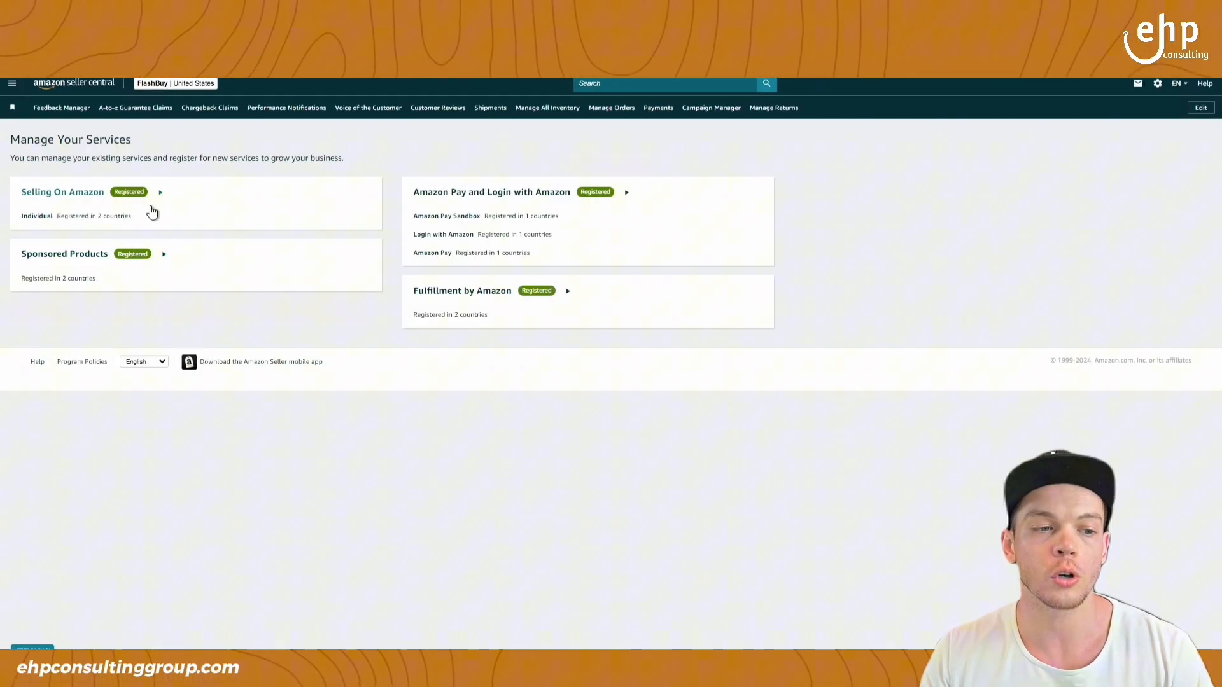
left_click(160, 191)
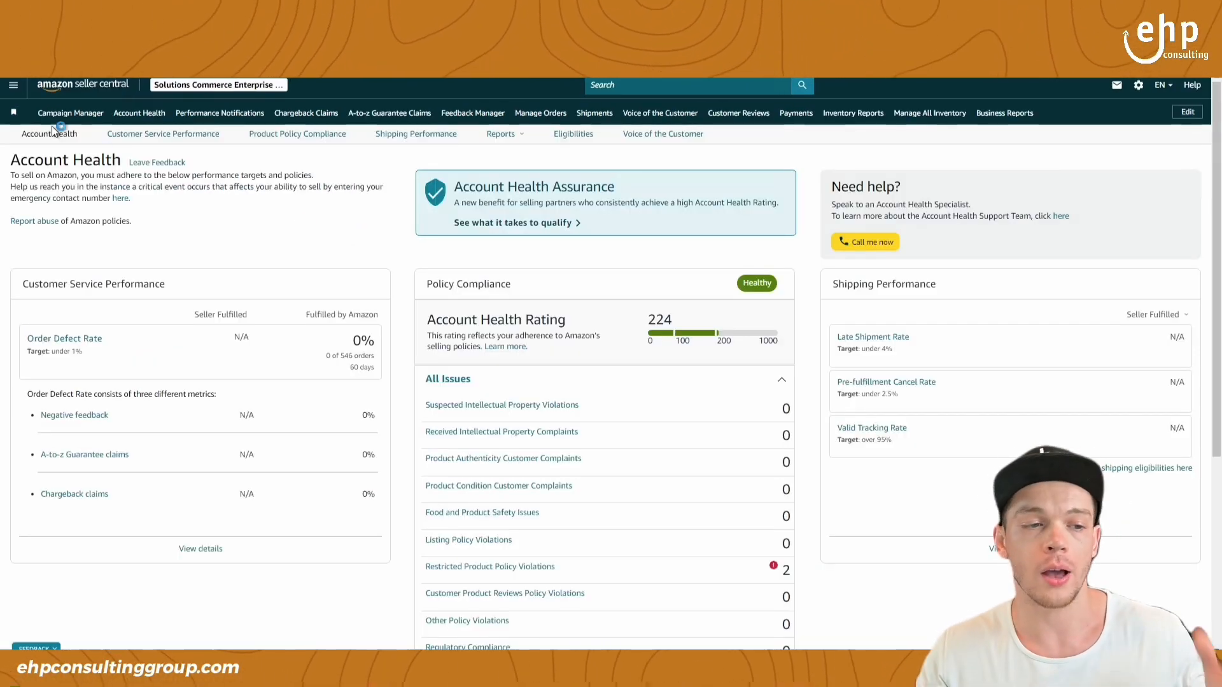
- Request a Category Listings Report for all categories from Inventory Reports
left_click(13, 85)
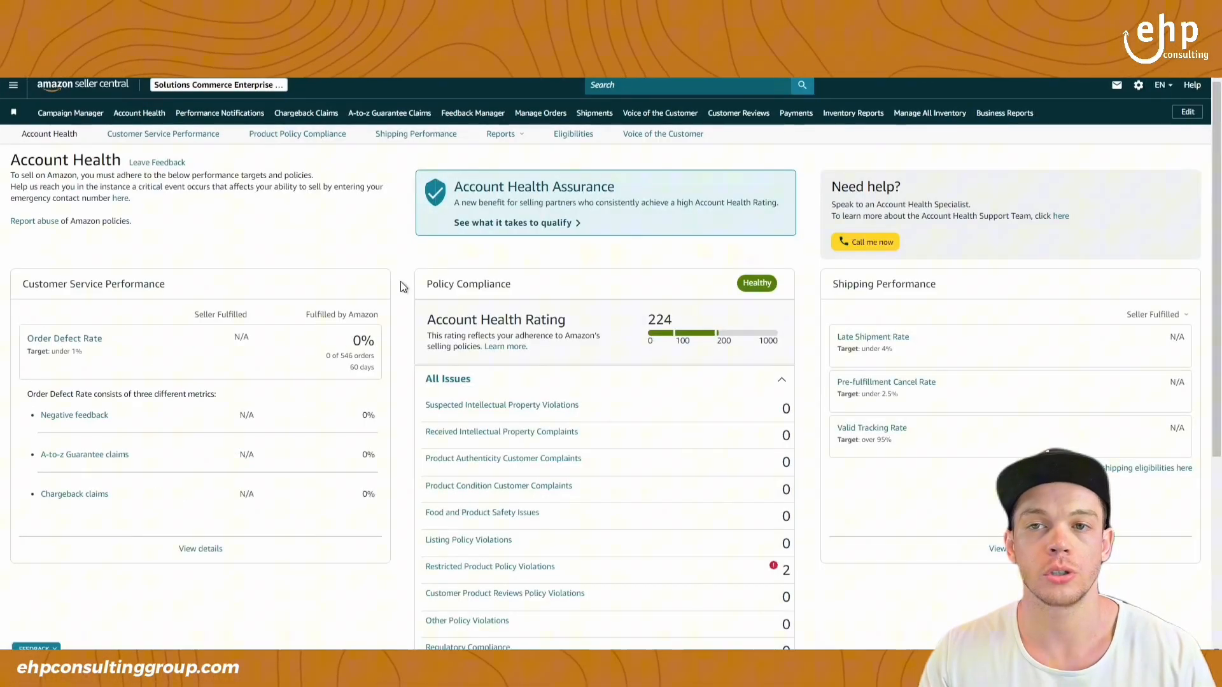
left_click(852, 112)
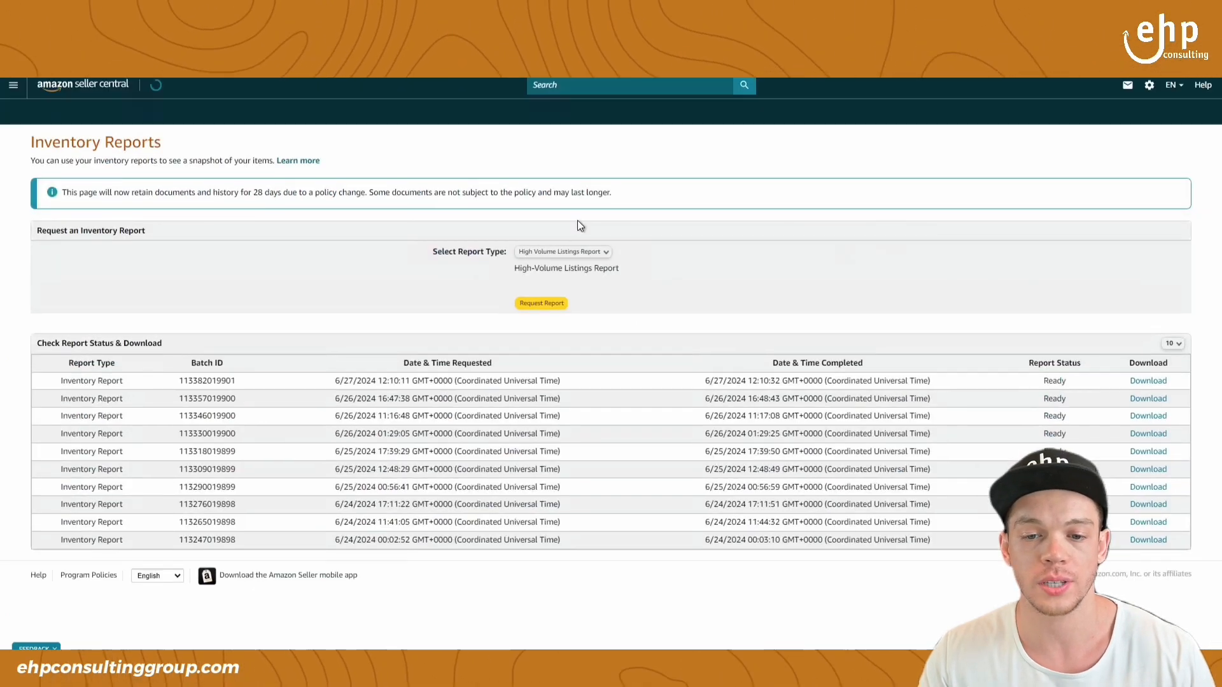
left_click(562, 251)
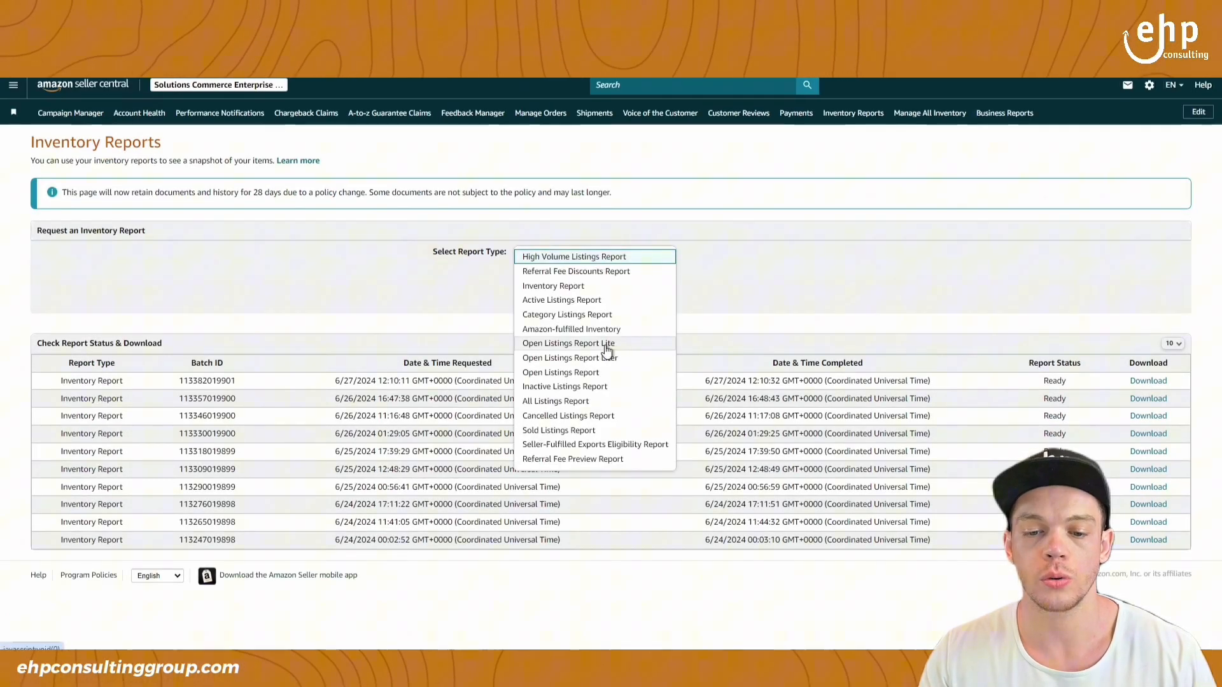
mouse_move(594, 313)
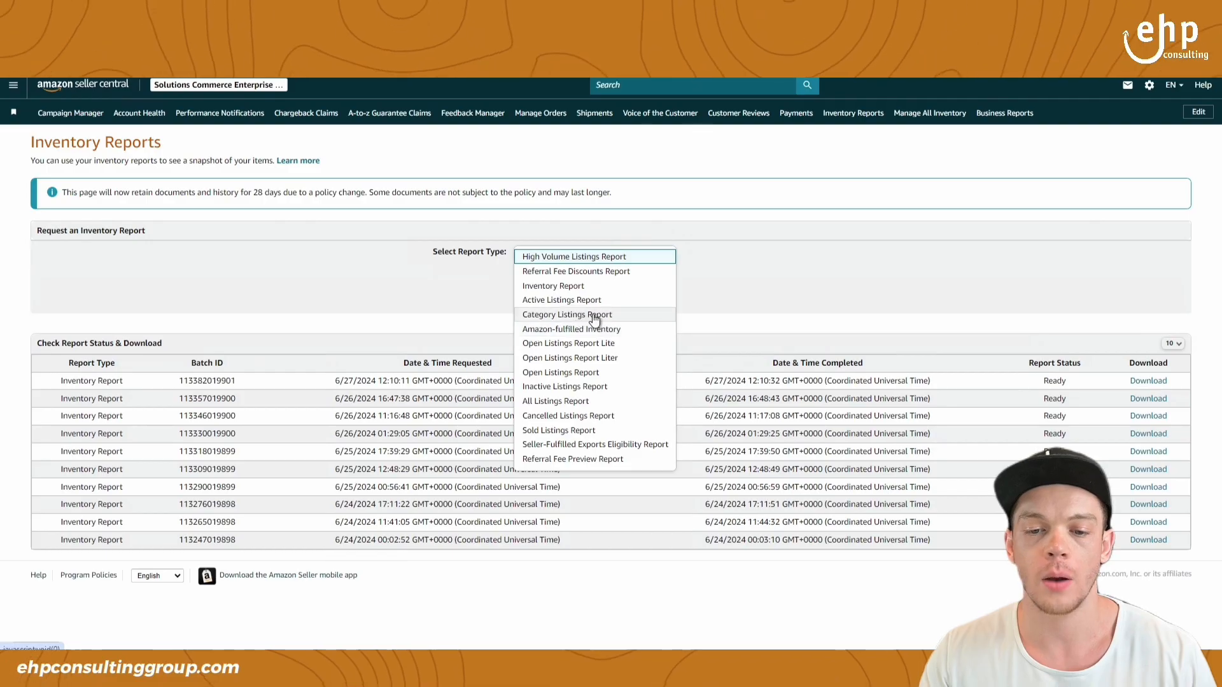
left_click(567, 314)
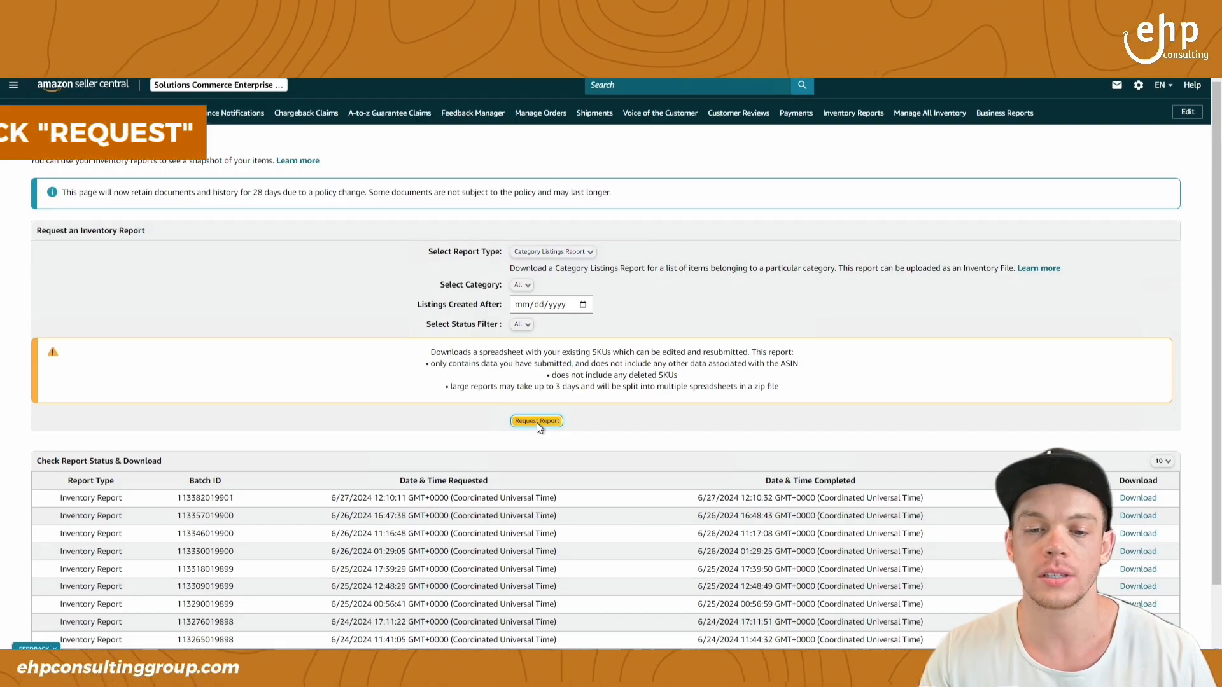
left_click(536, 420)
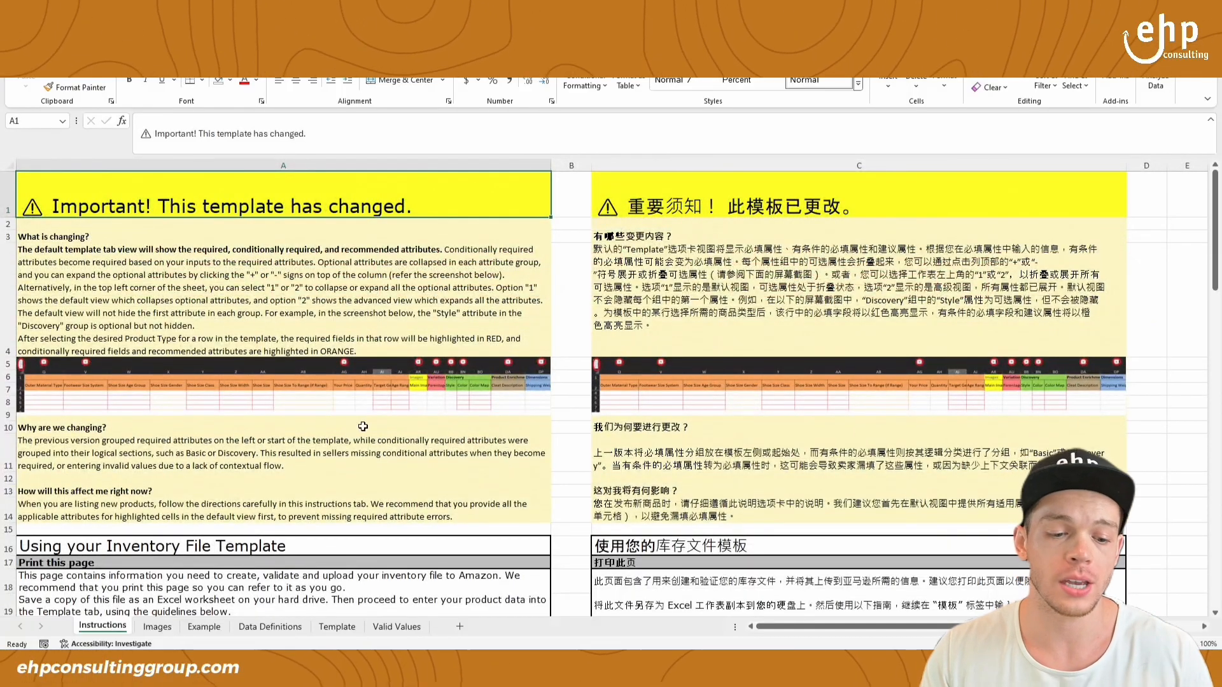
- View Data Definitions, then switch to the Template sheet and search for SKU BRFT-EARTH-1000CT
left_click(270, 627)
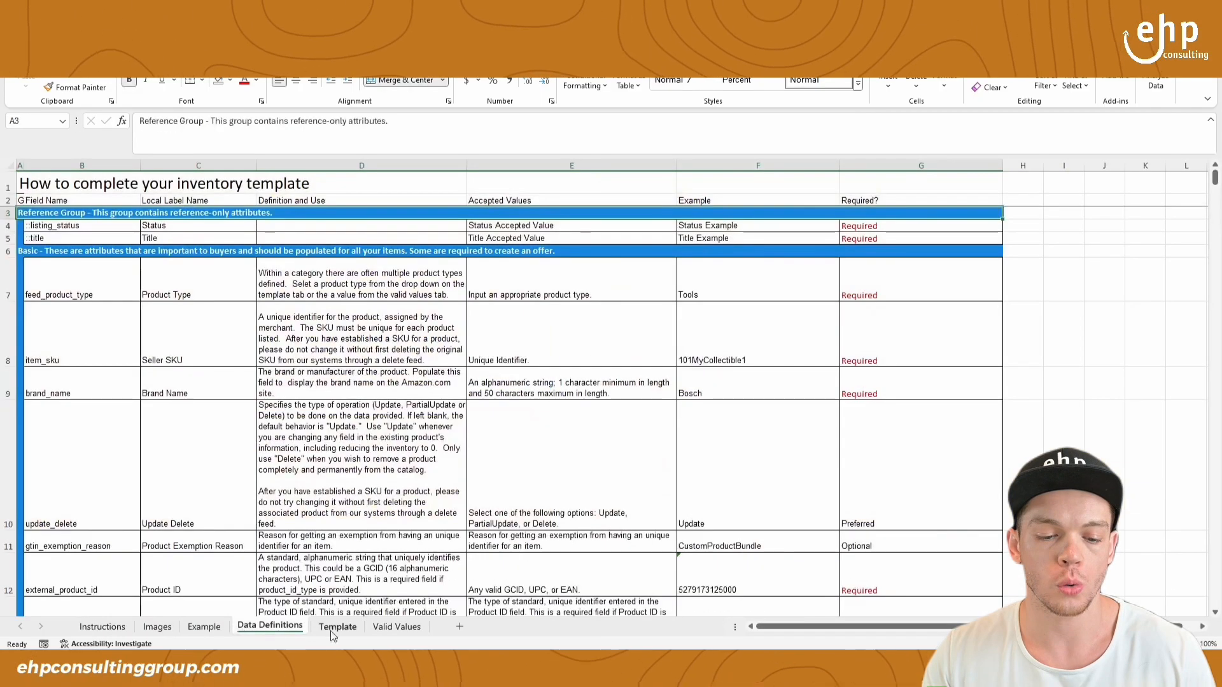
left_click(338, 626)
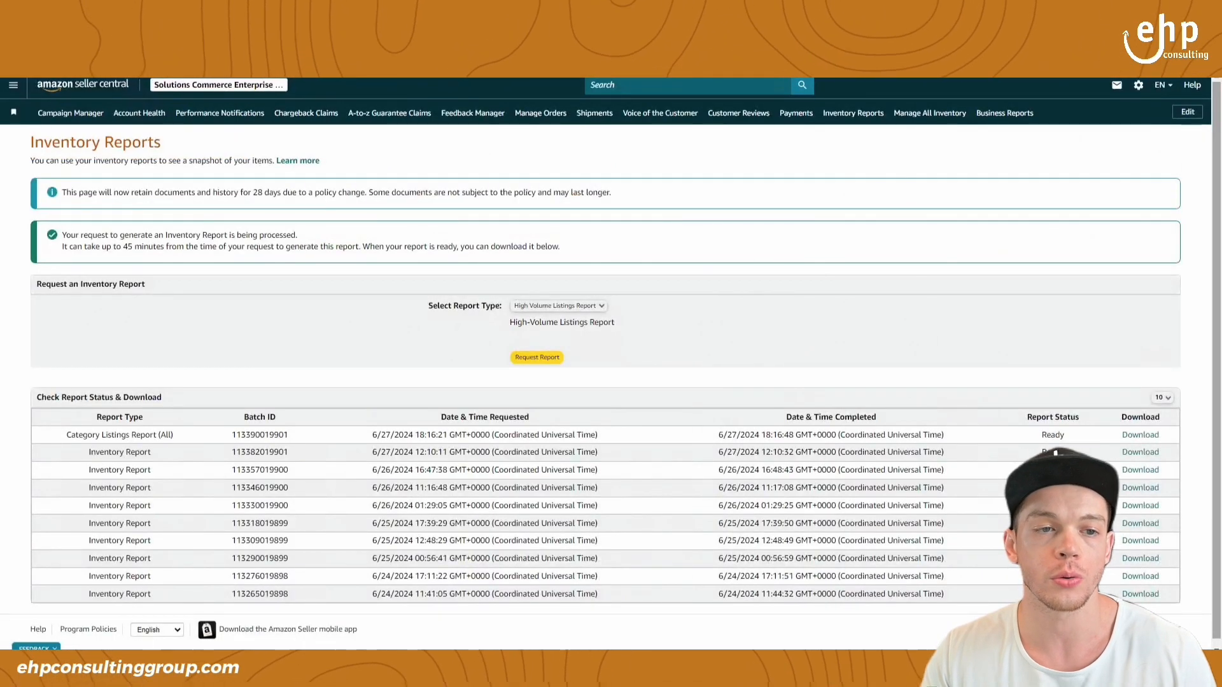
left_click(929, 112)
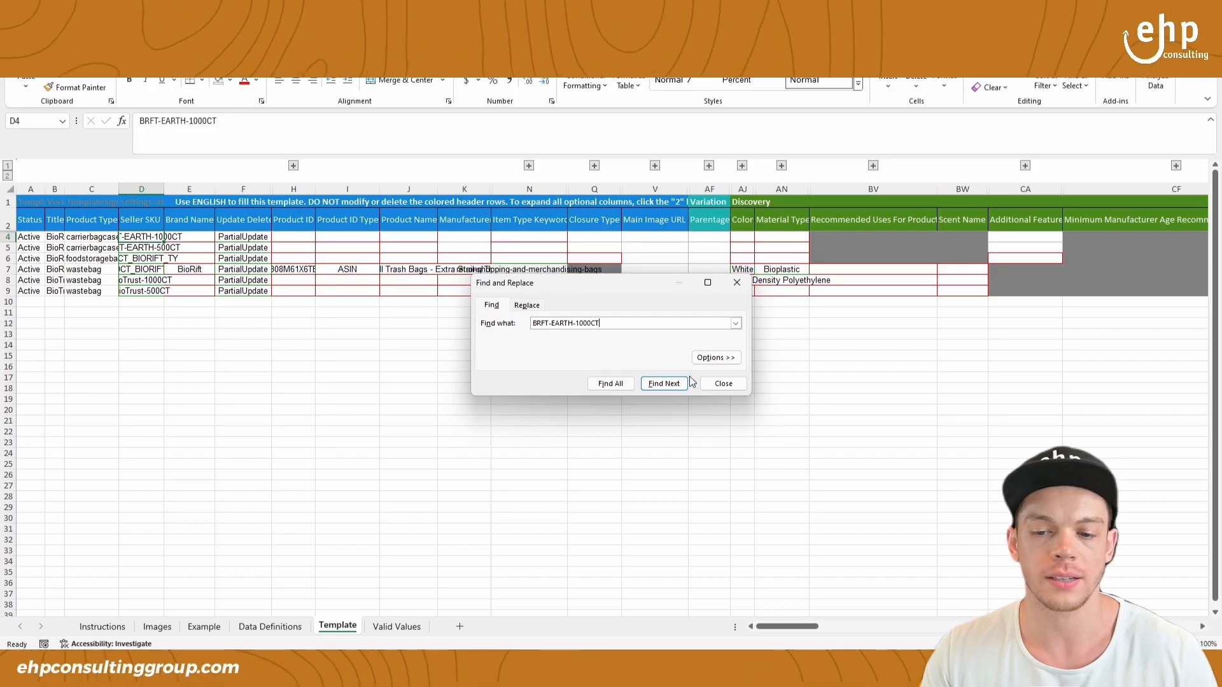
- Delete the other product rows, keeping only the BioRift row, and check its update options
left_click(722, 383)
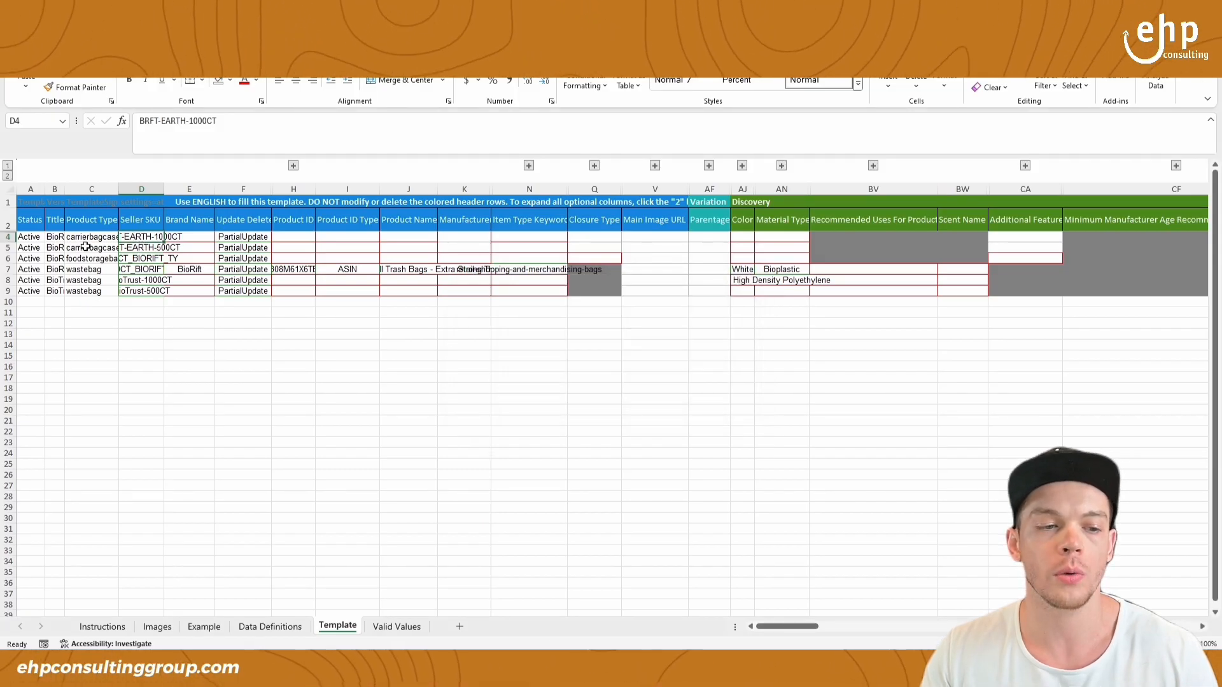
left_click(30, 248)
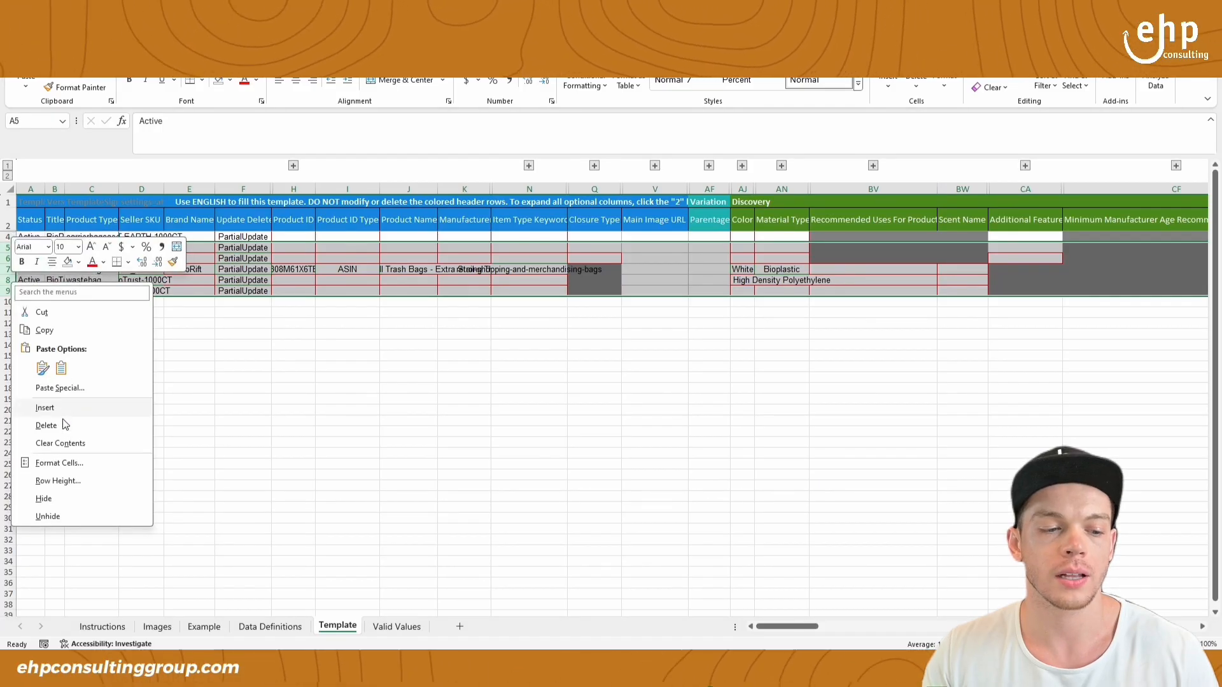
left_click(46, 425)
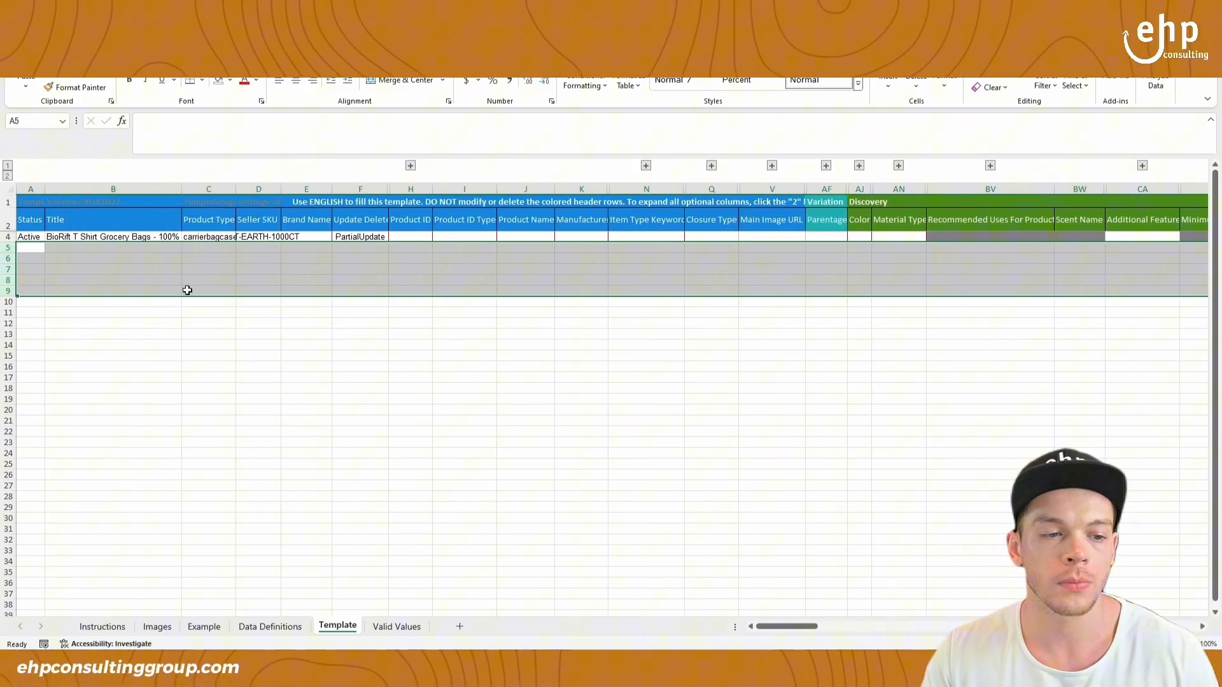
left_click(208, 236)
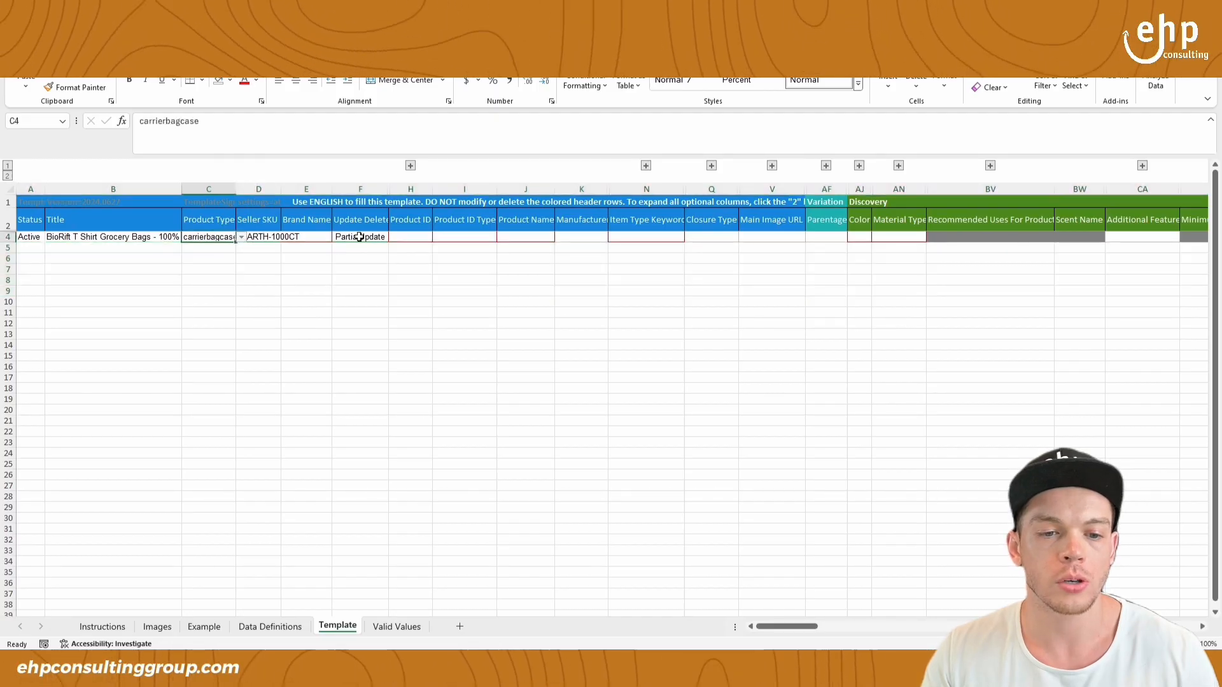
left_click(359, 237)
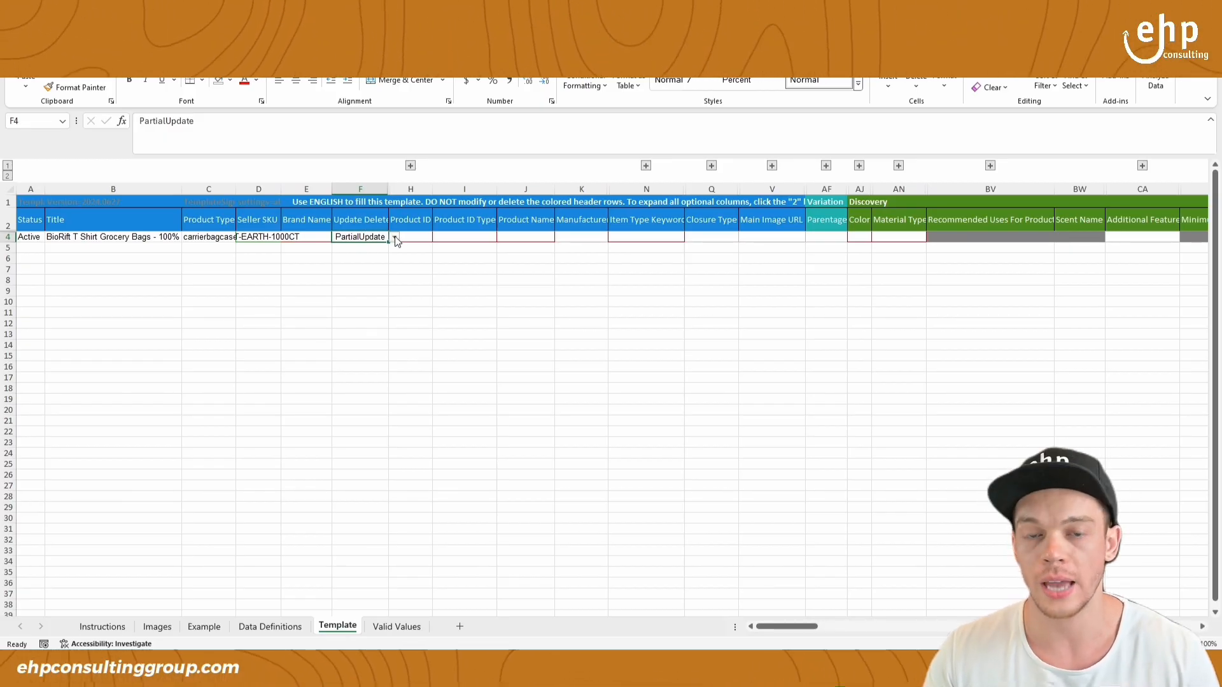
left_click(358, 219)
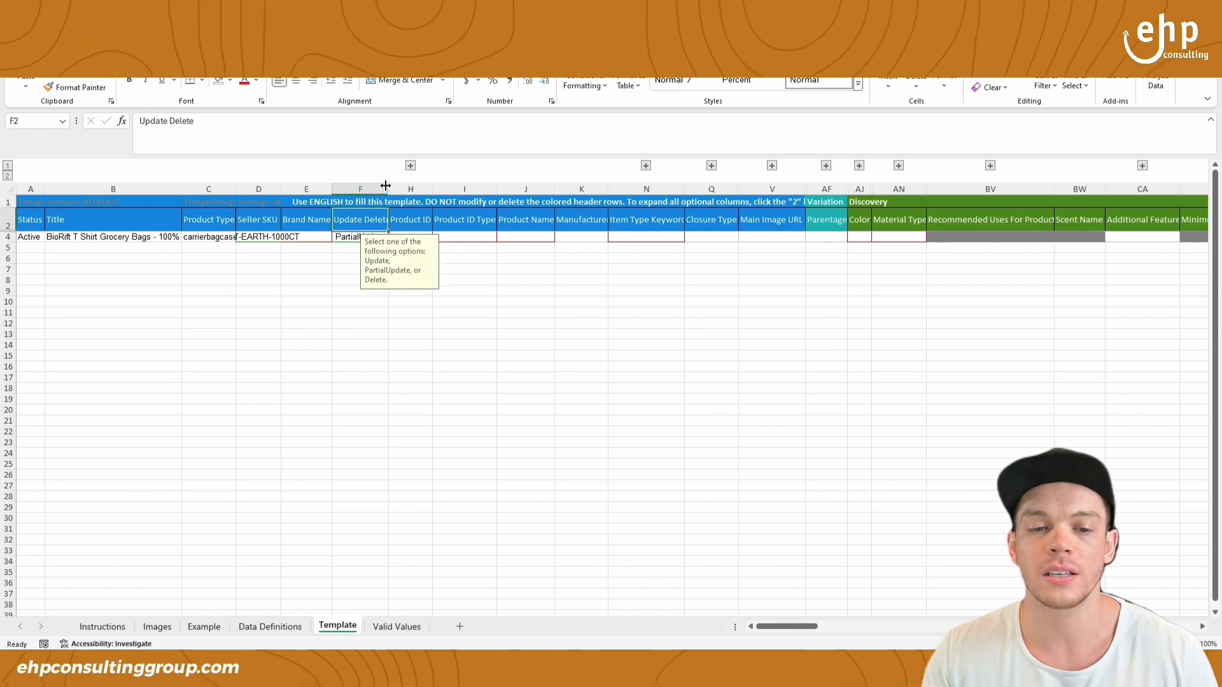
left_click(359, 236)
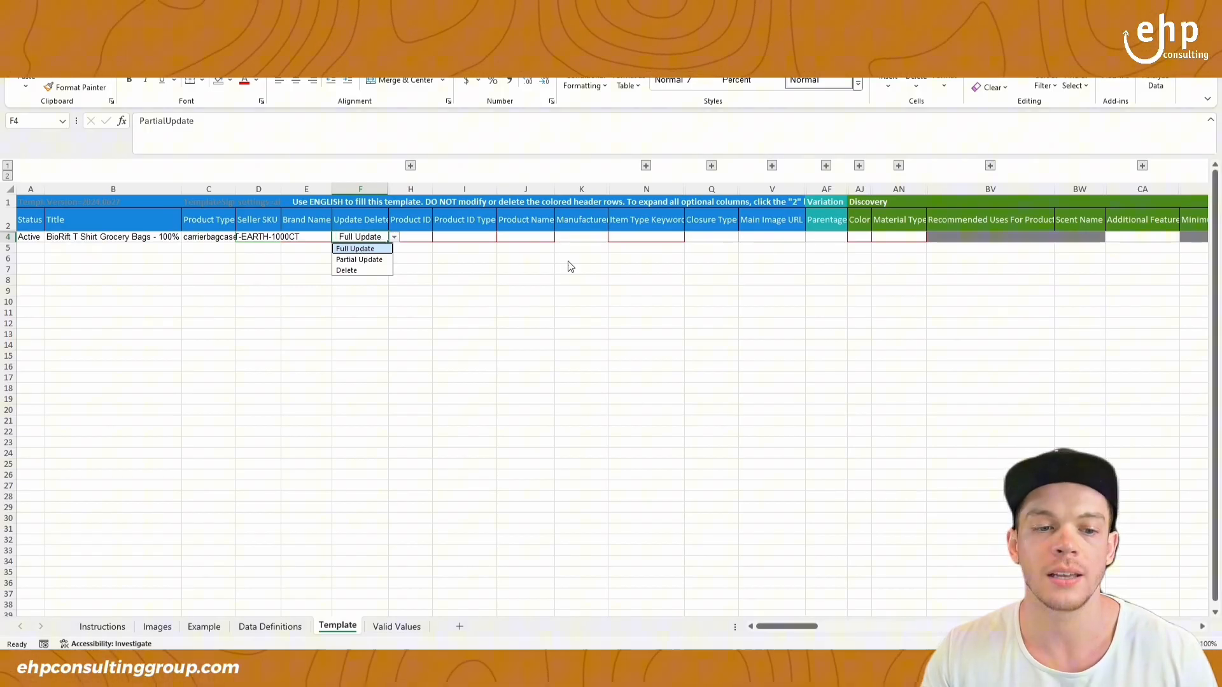
- Set the row's update action to Full Update and enter Nike as Manufacturer
left_click(305, 236)
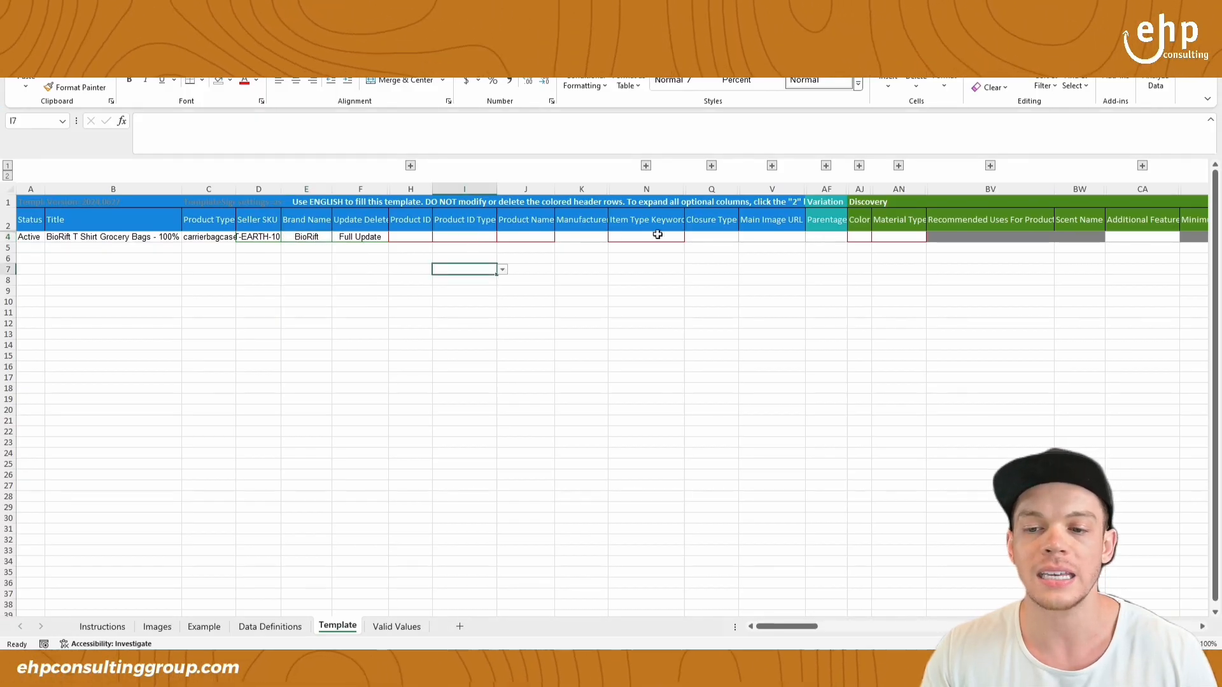
mouse_move(820, 585)
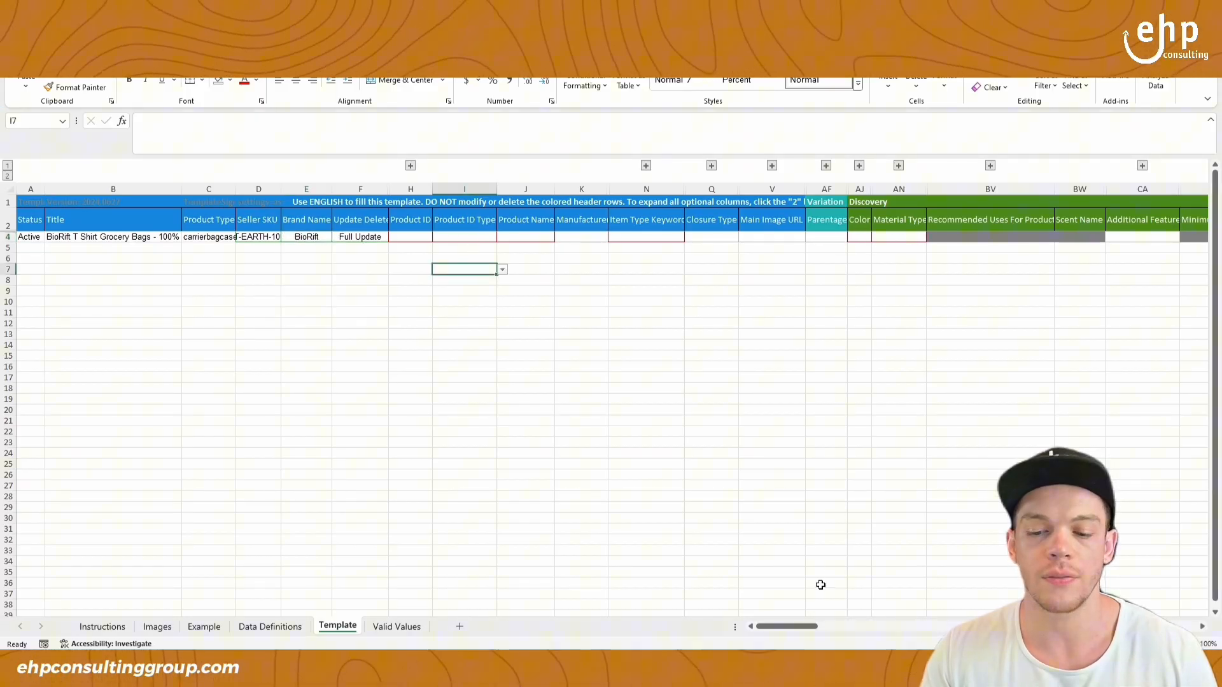
type("f")
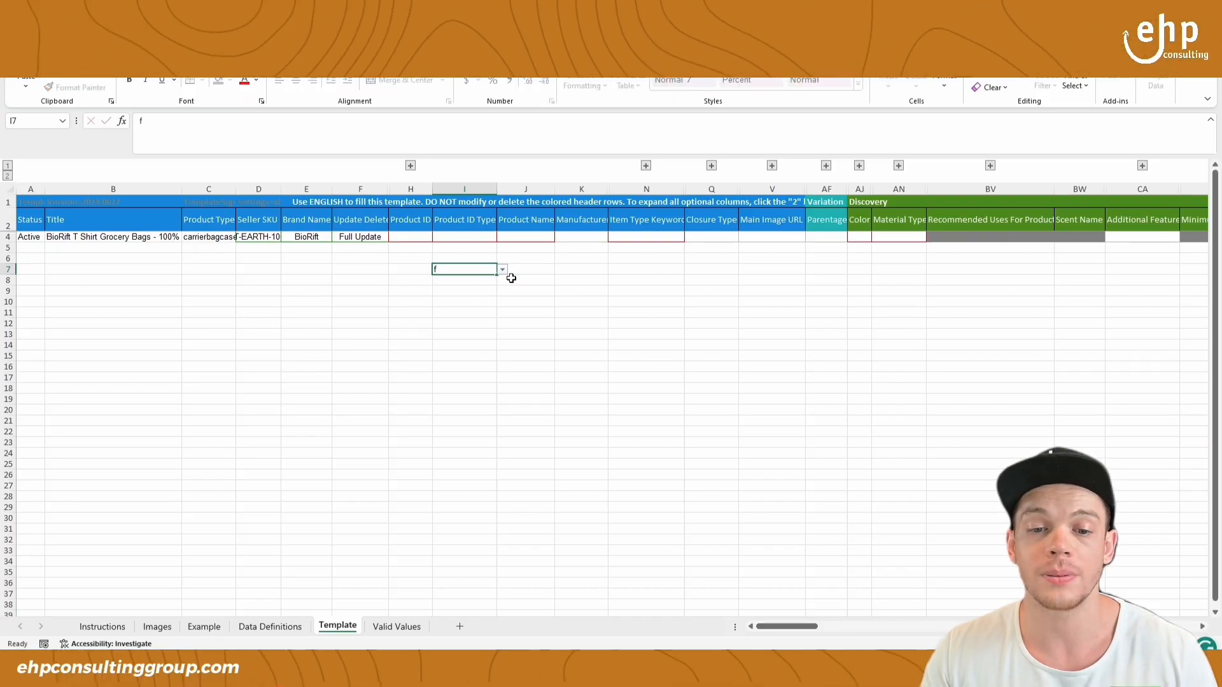
key("Return")
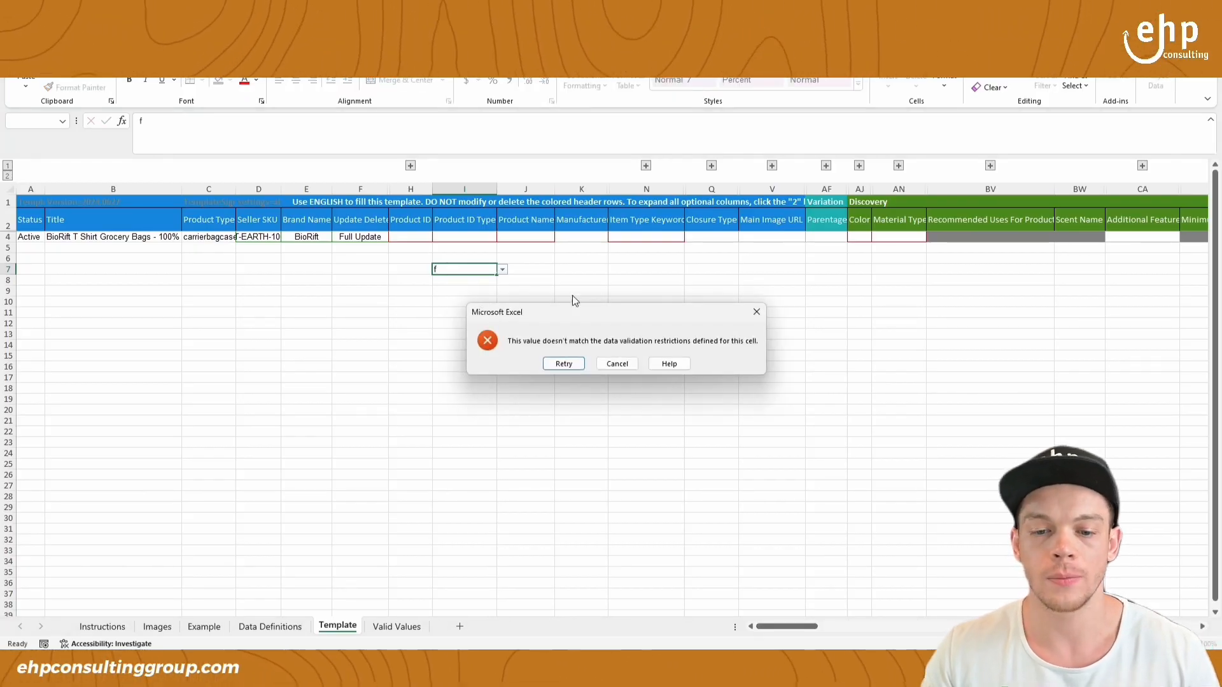
left_click(617, 364)
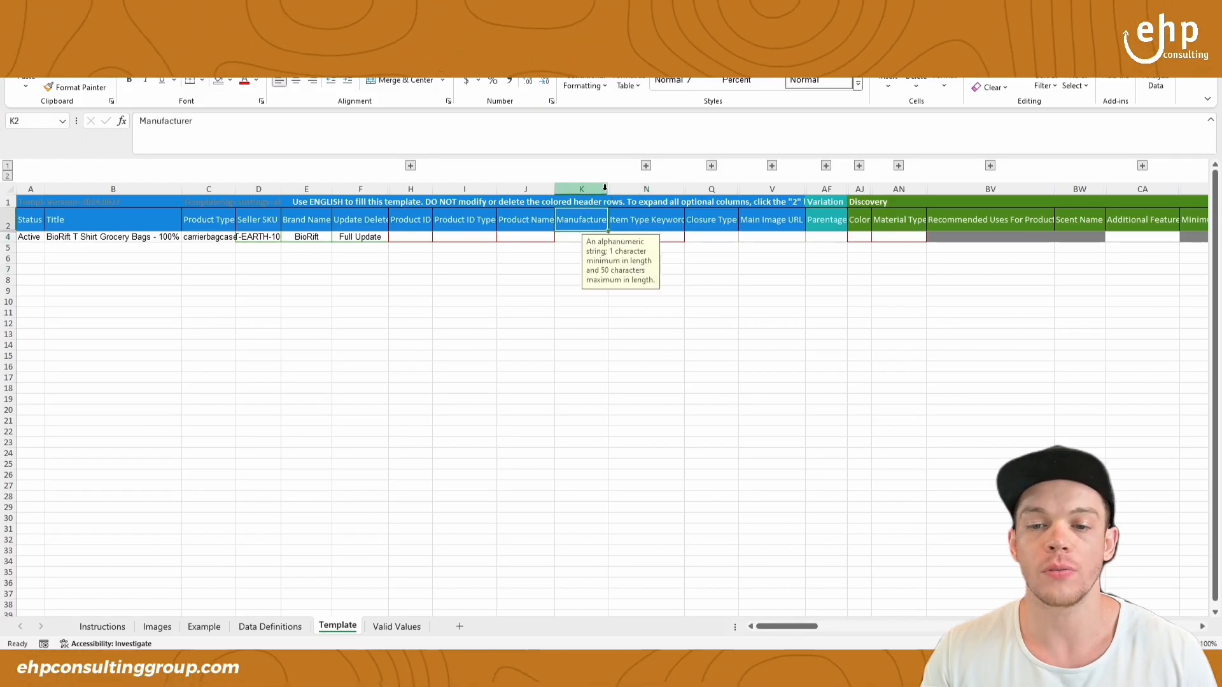
left_click(590, 236)
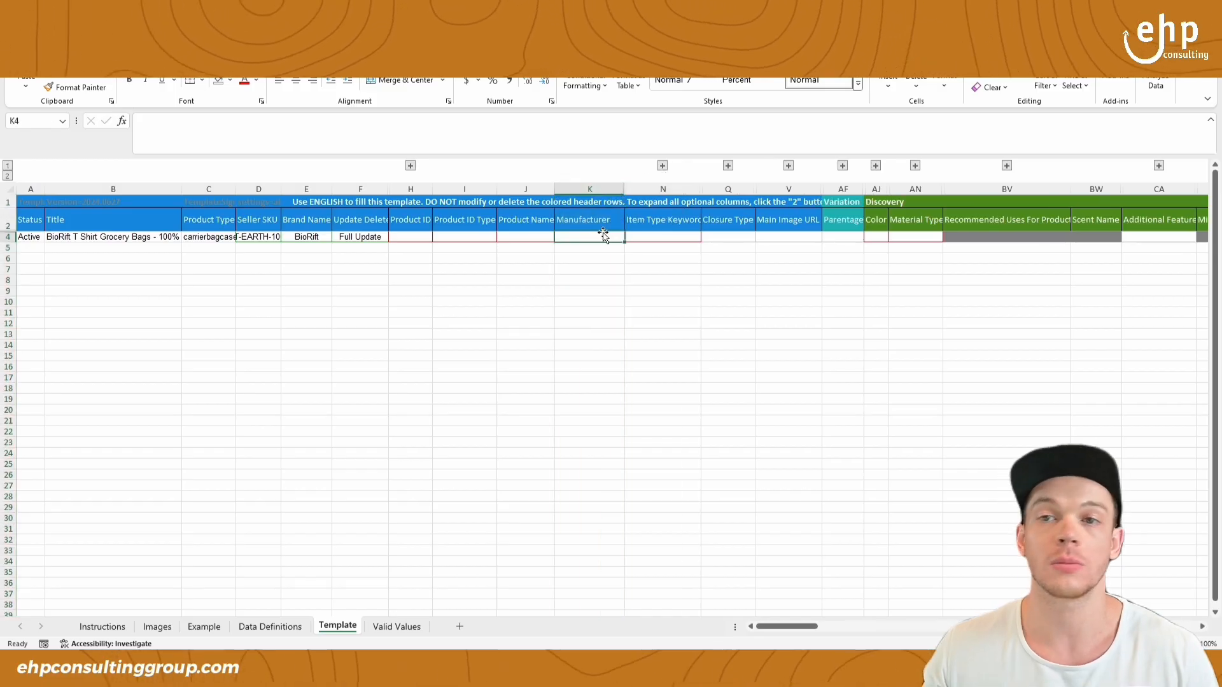
type("Nike")
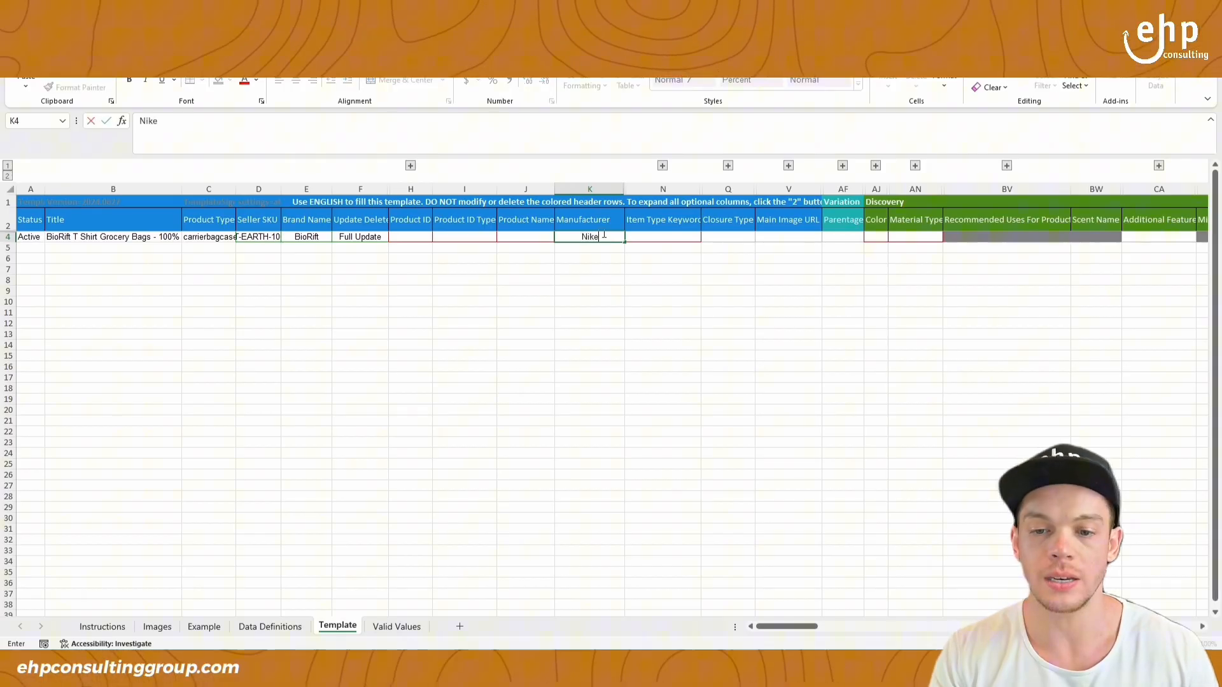
mouse_move(465, 234)
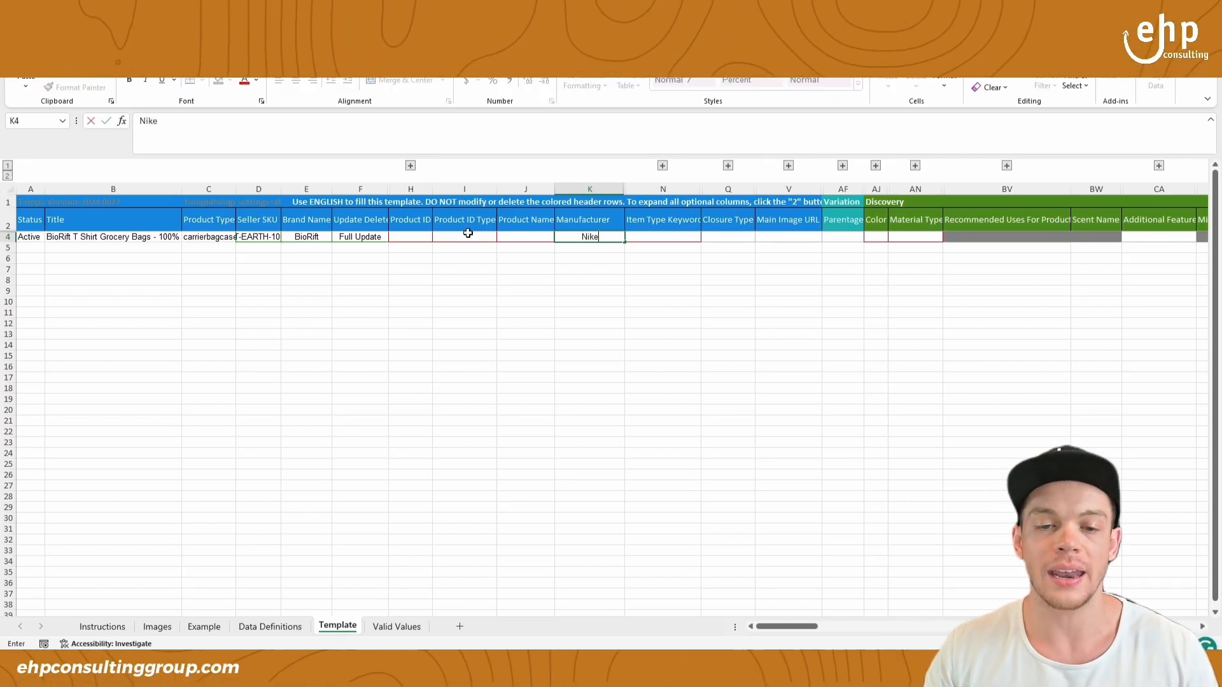
mouse_move(633, 259)
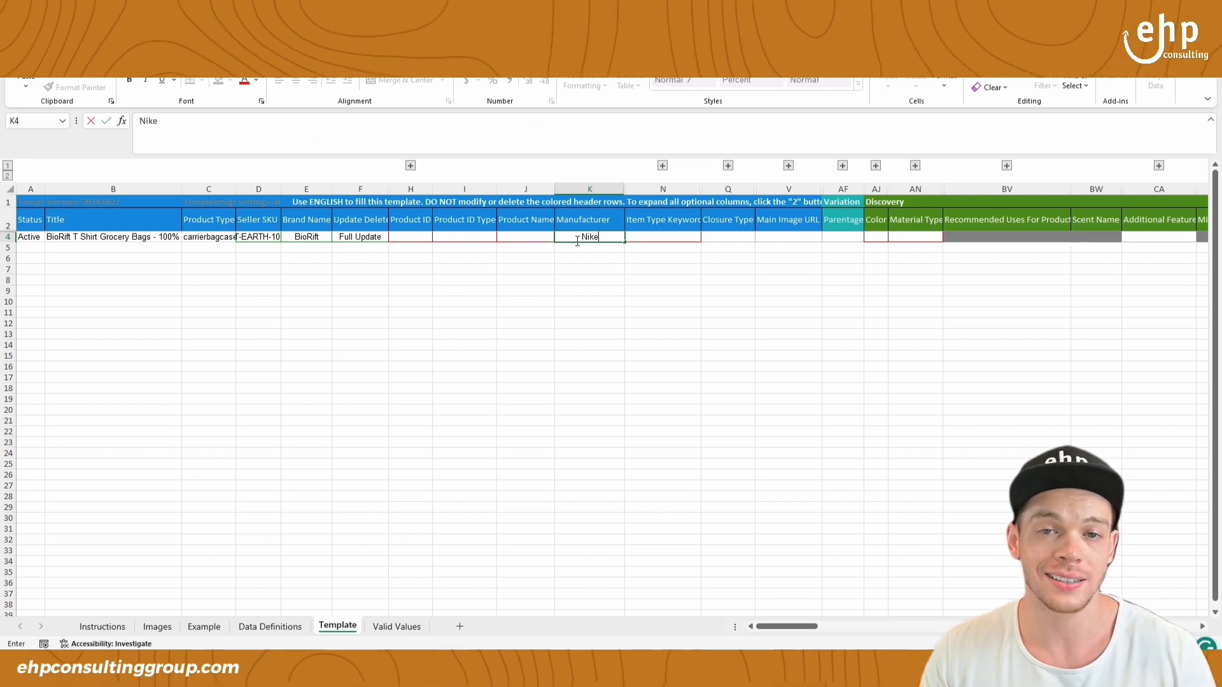
- Expand the grouped optional columns and check the Model Name column requirements
left_click(875, 166)
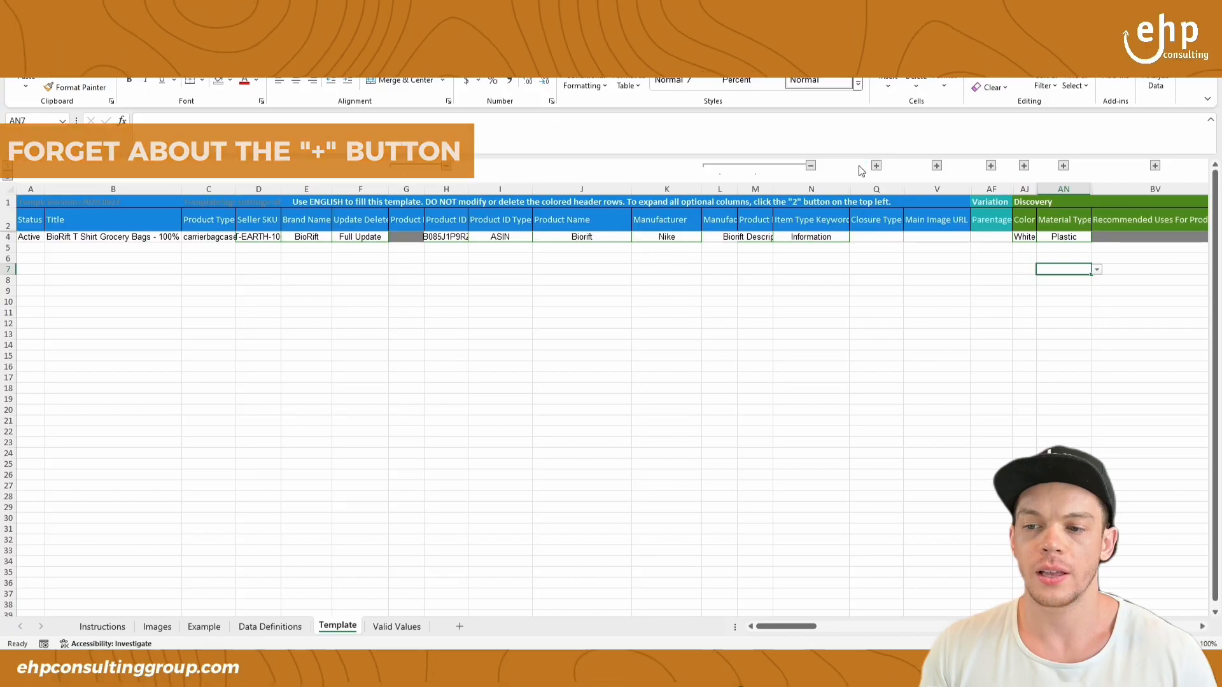
left_click(876, 165)
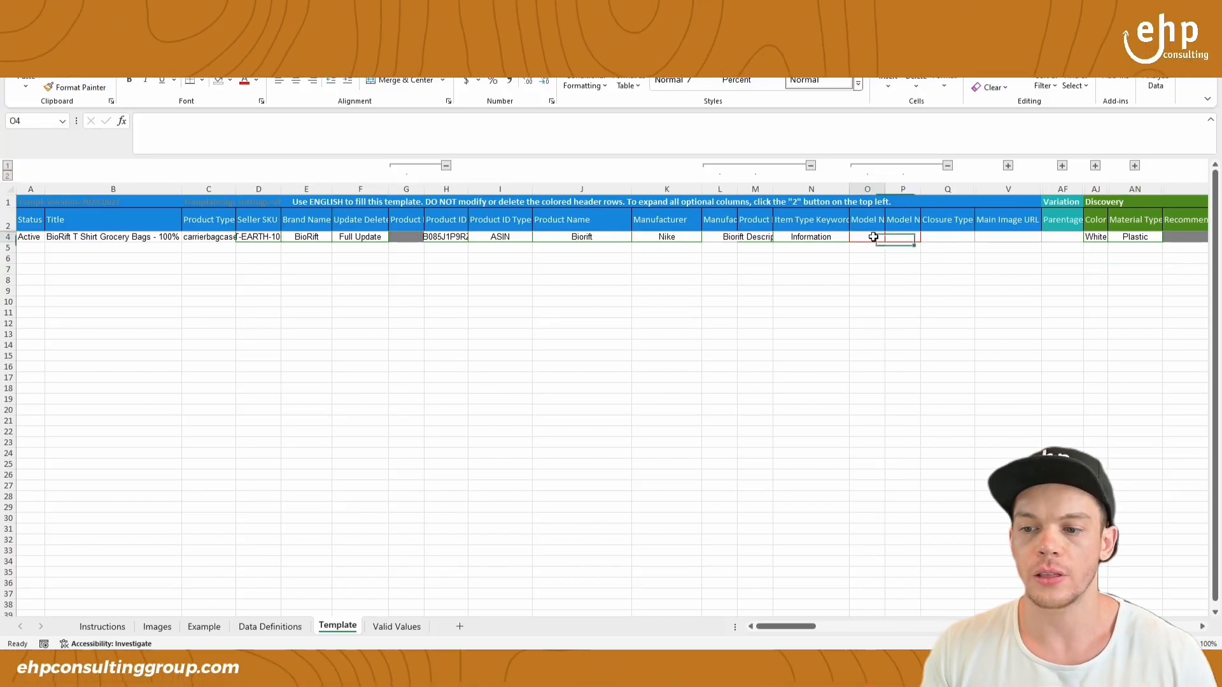
left_click(867, 269)
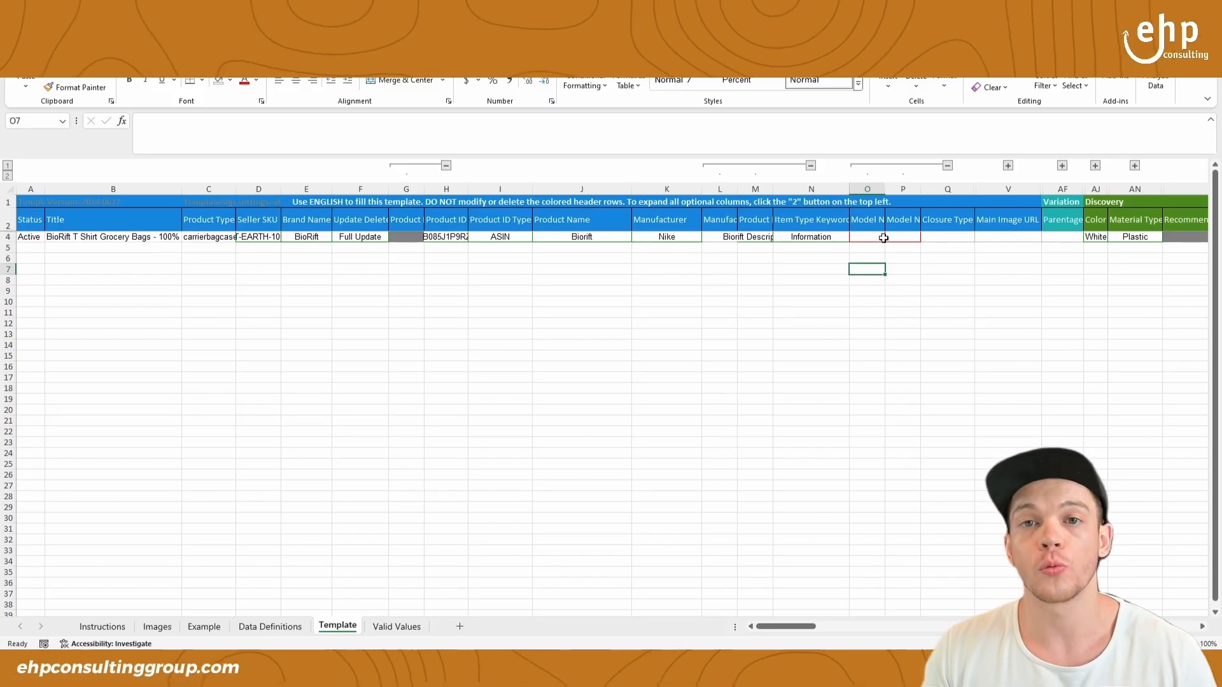
left_click(867, 219)
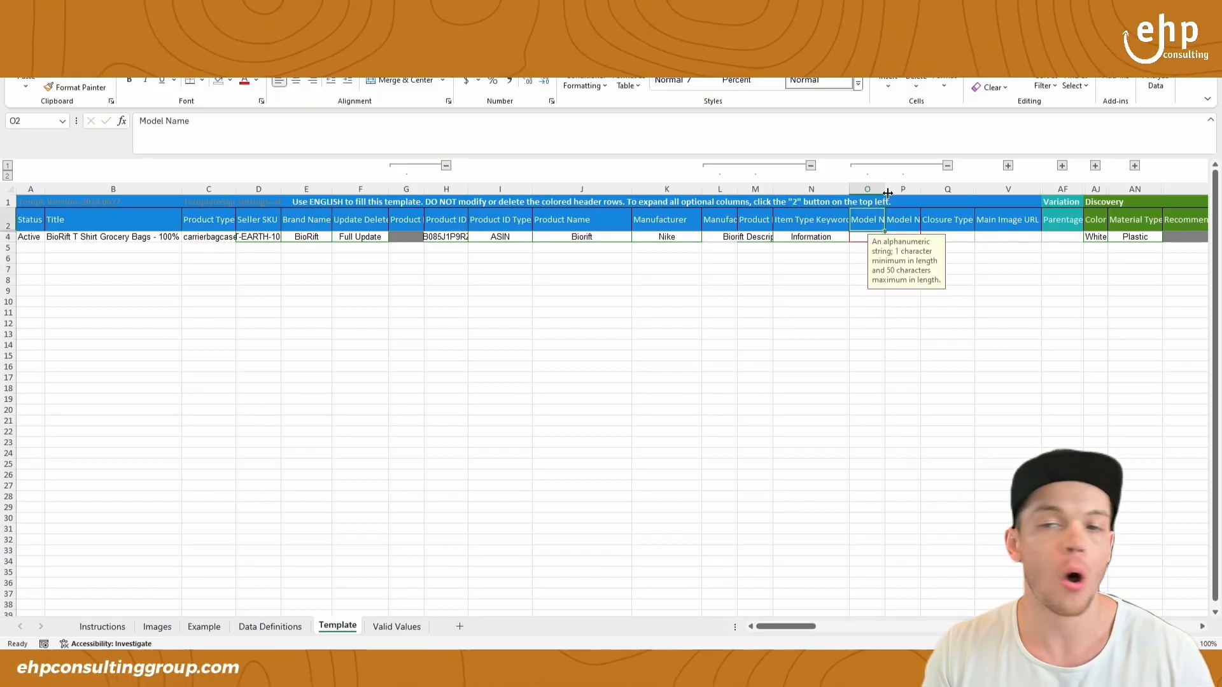
left_click(810, 279)
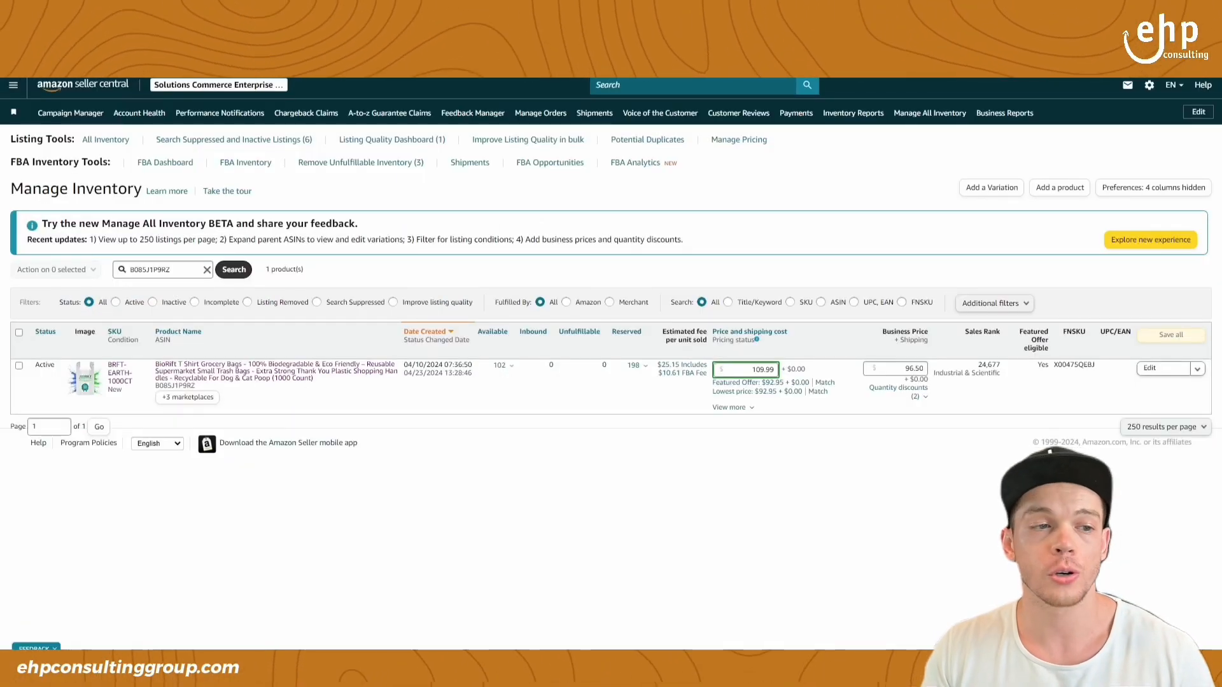
- Upload Category+Listings+Report+06-27-2024.xlsm through Catalog > Add Products via Upload
left_click(13, 84)
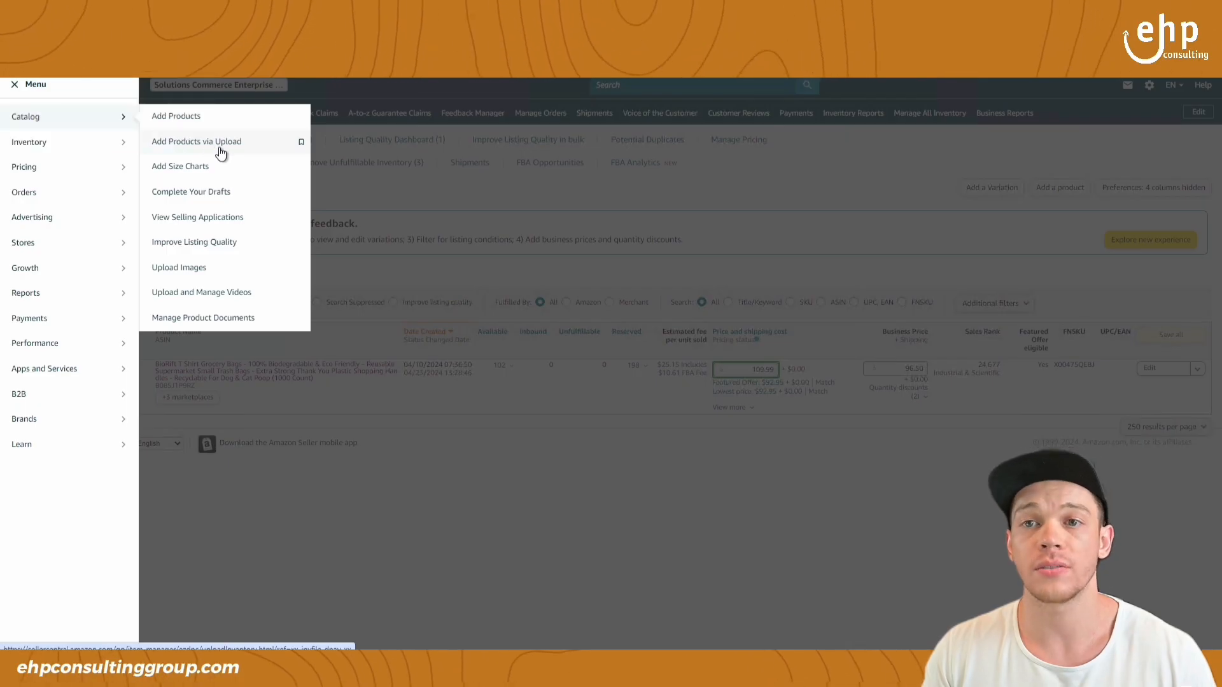
left_click(196, 141)
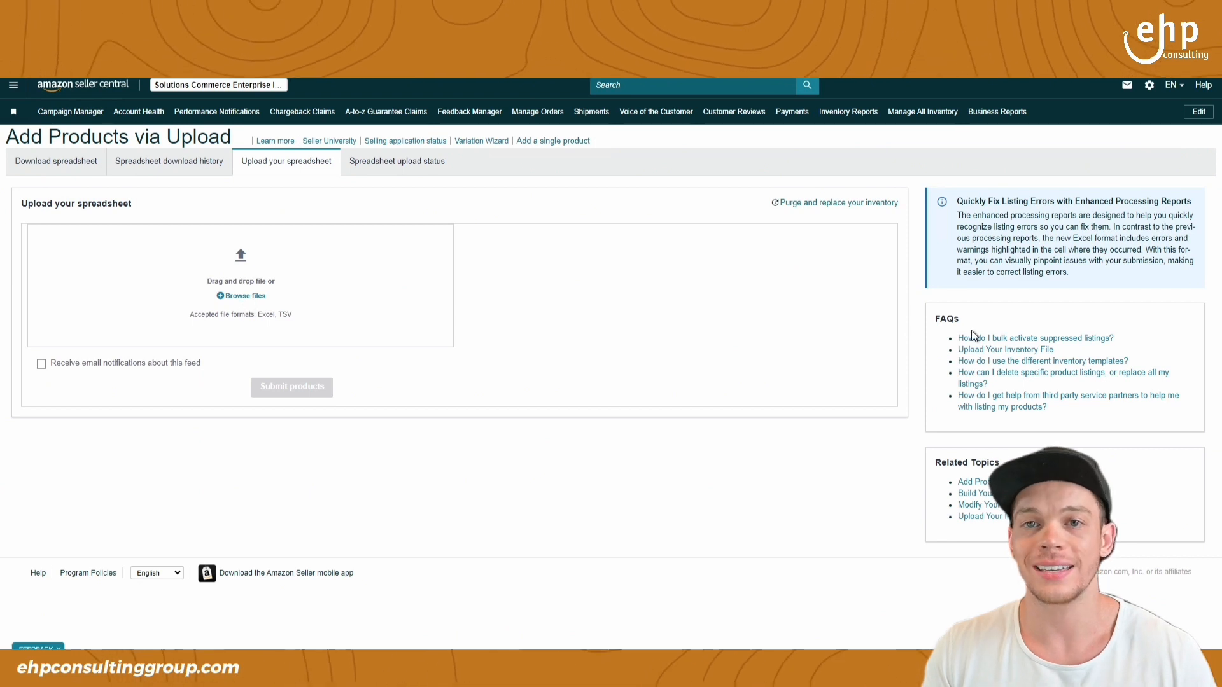
left_click(240, 295)
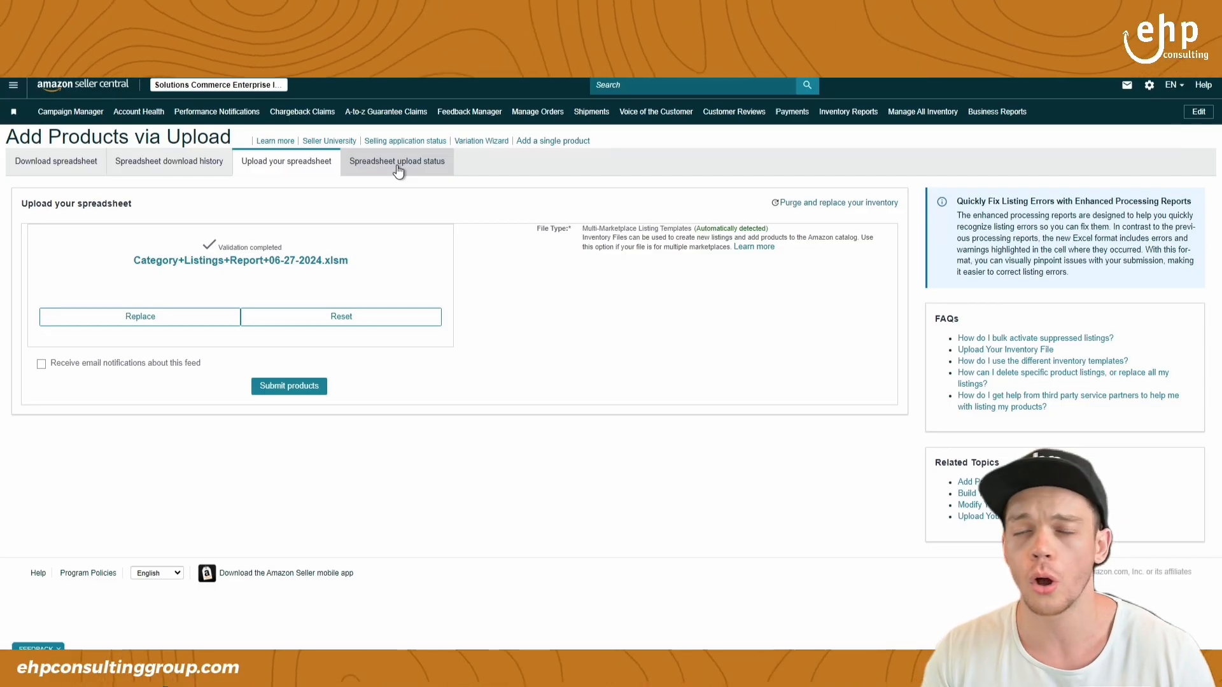
left_click(396, 161)
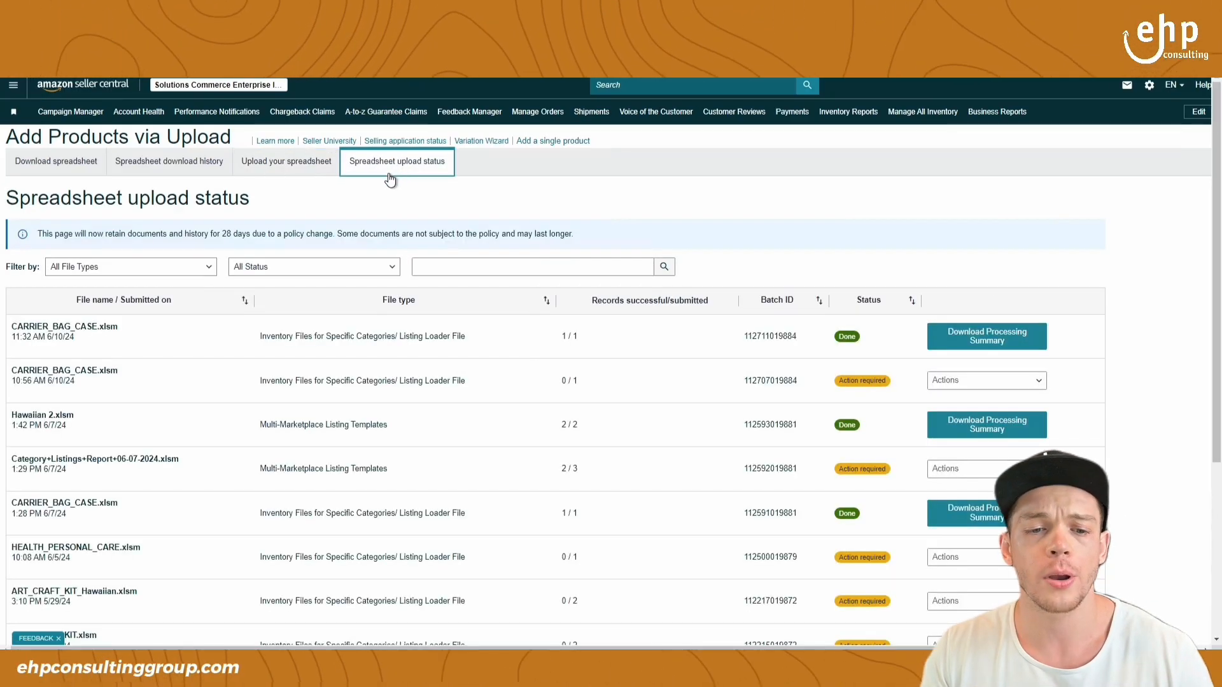
mouse_move(742, 354)
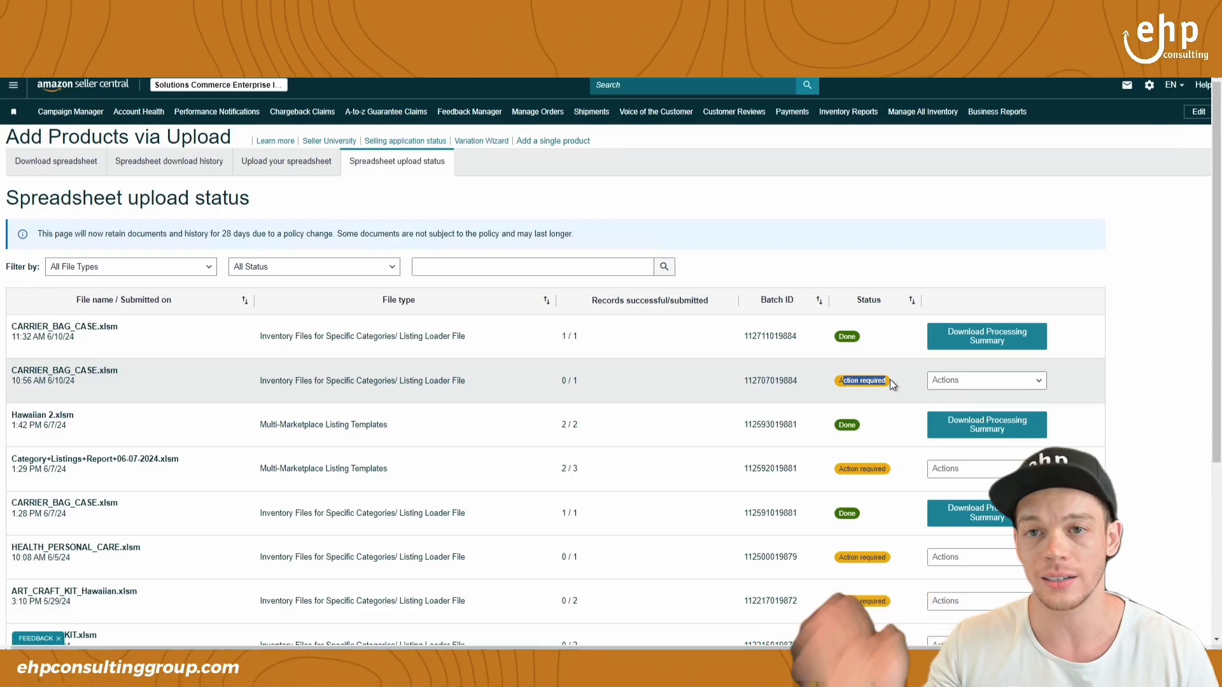
double_click(771, 381)
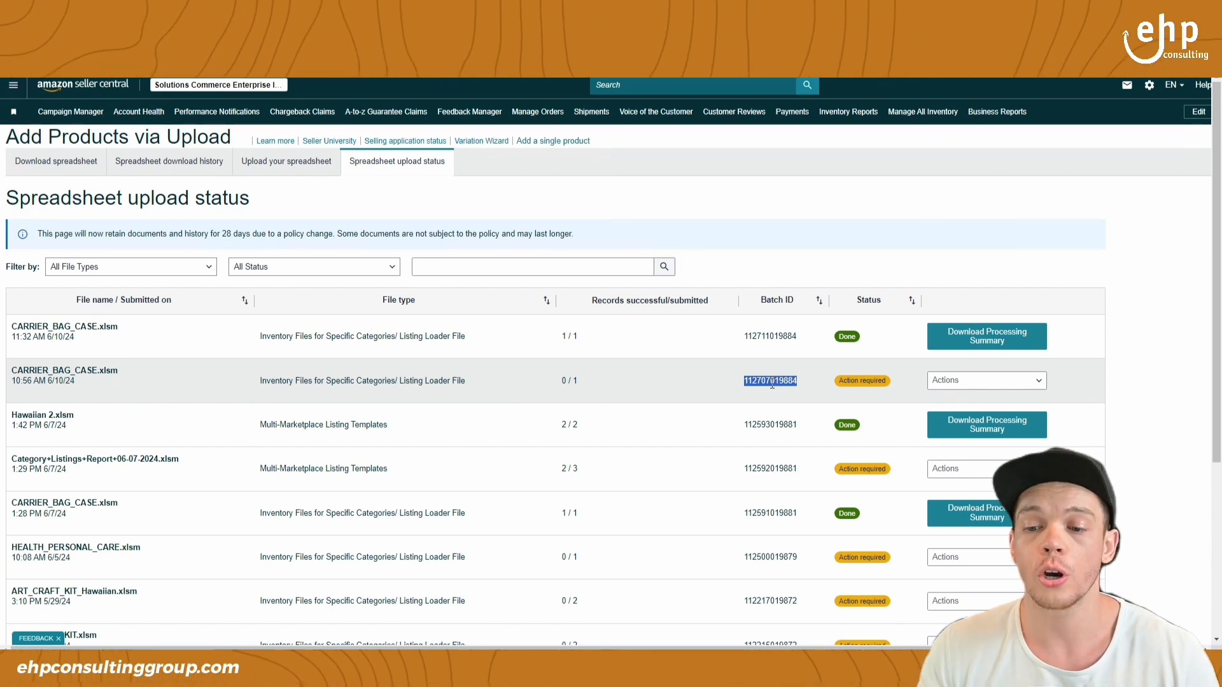
left_click(1204, 84)
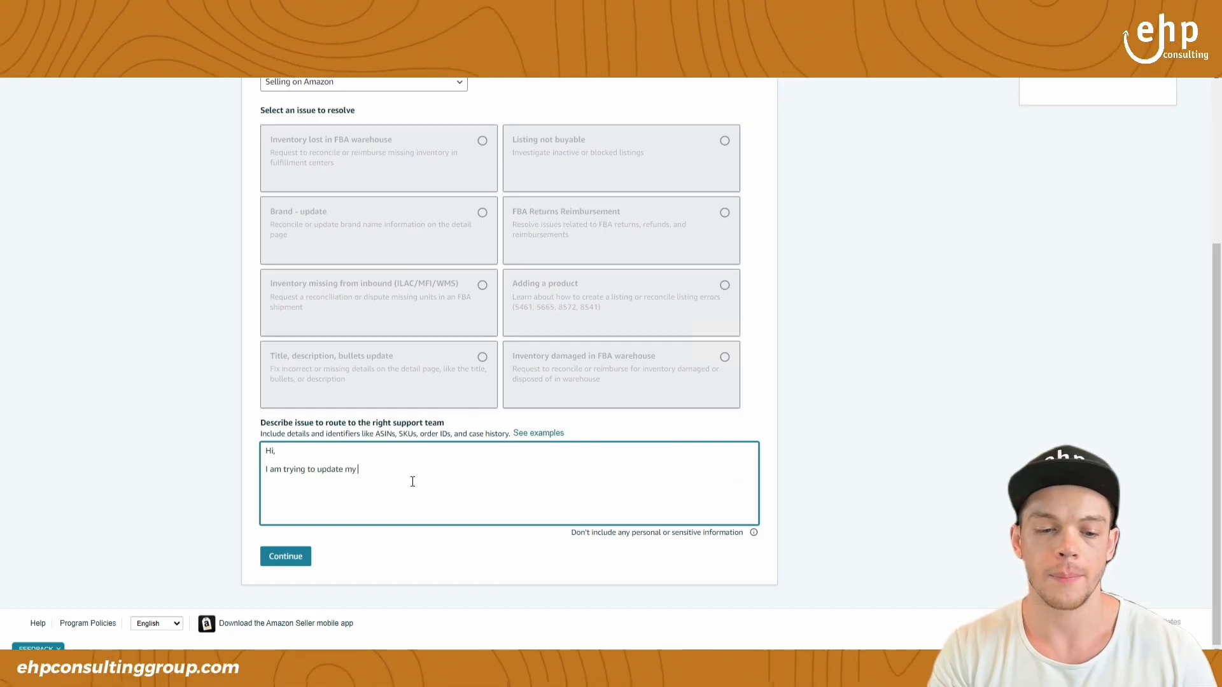
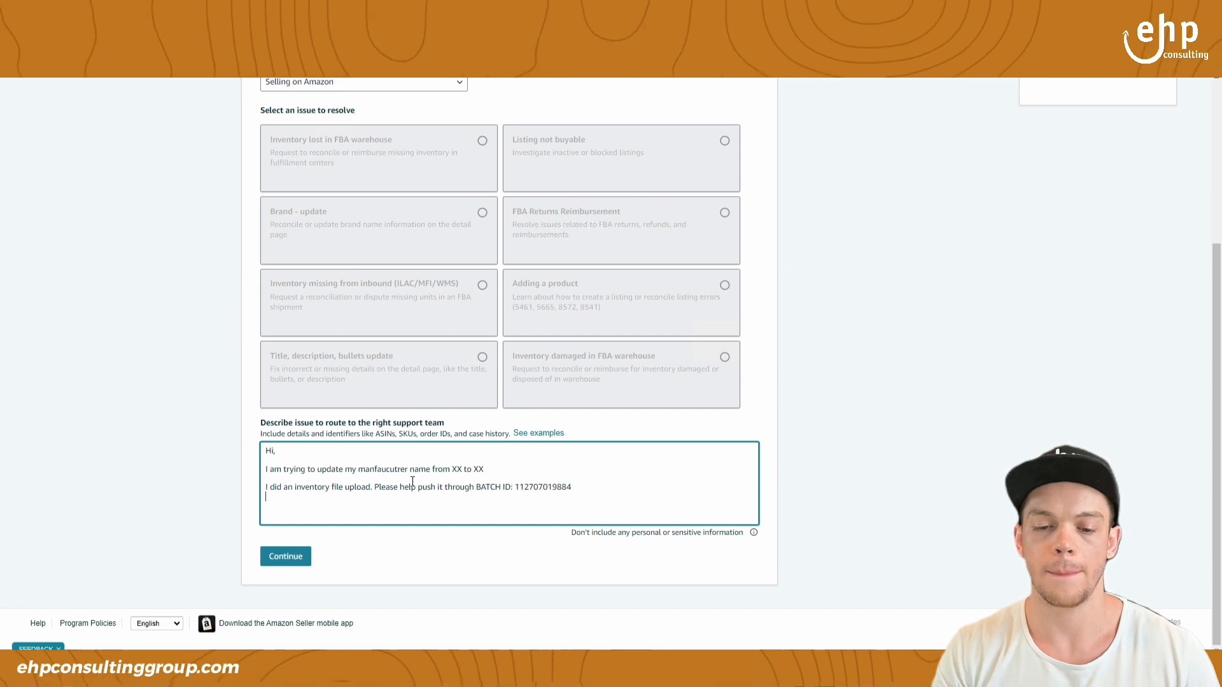
left_click(285, 556)
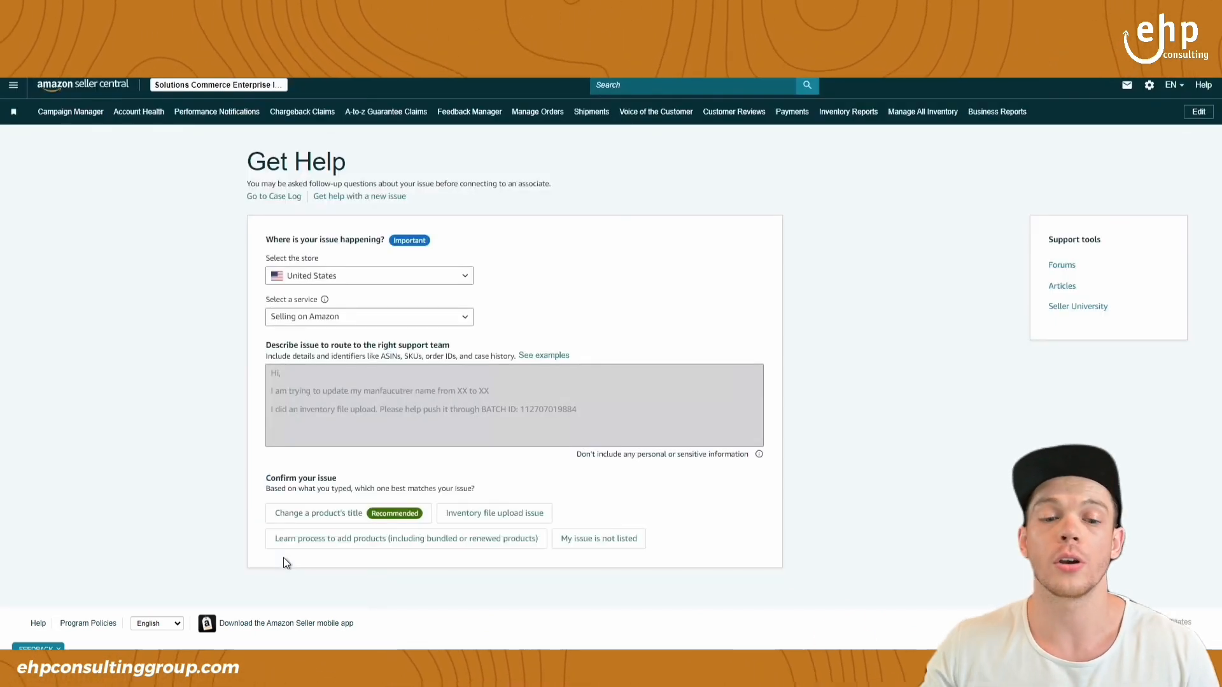